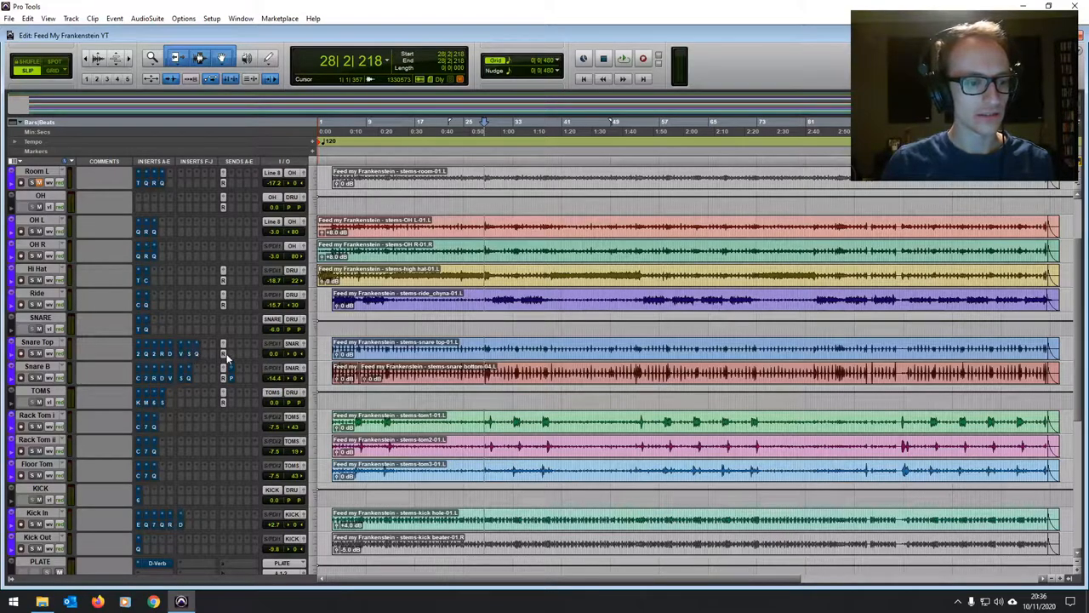
Scroll down to show the effect returns, then click near the snare hit at bar 3|2
{"action": "scroll", "scroll_direction": "down", "scroll_amount": 3}
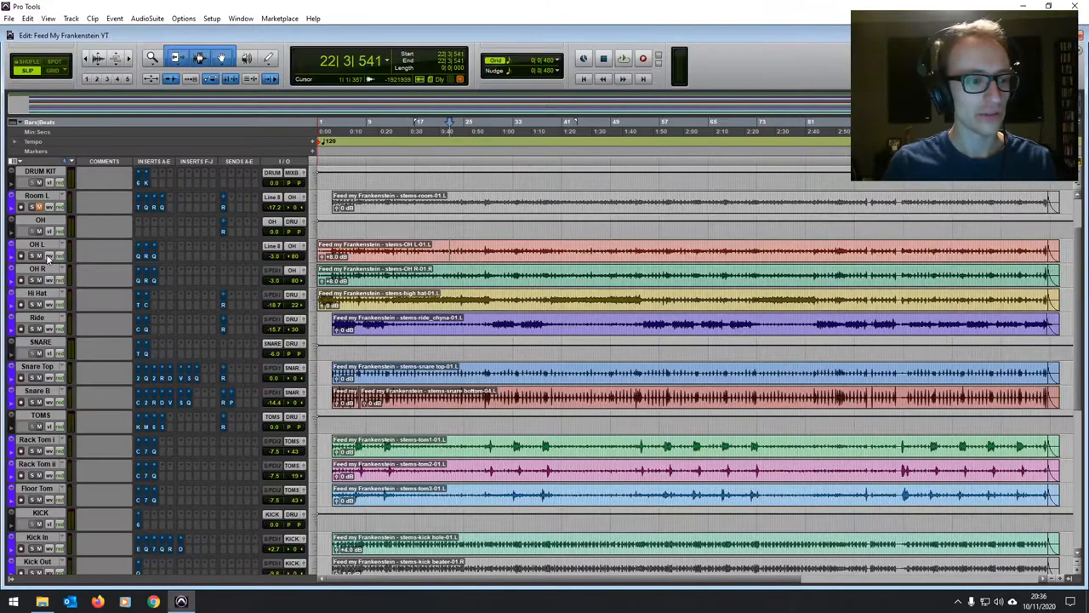
{"action": "scroll", "scroll_direction": "down", "scroll_amount": 3}
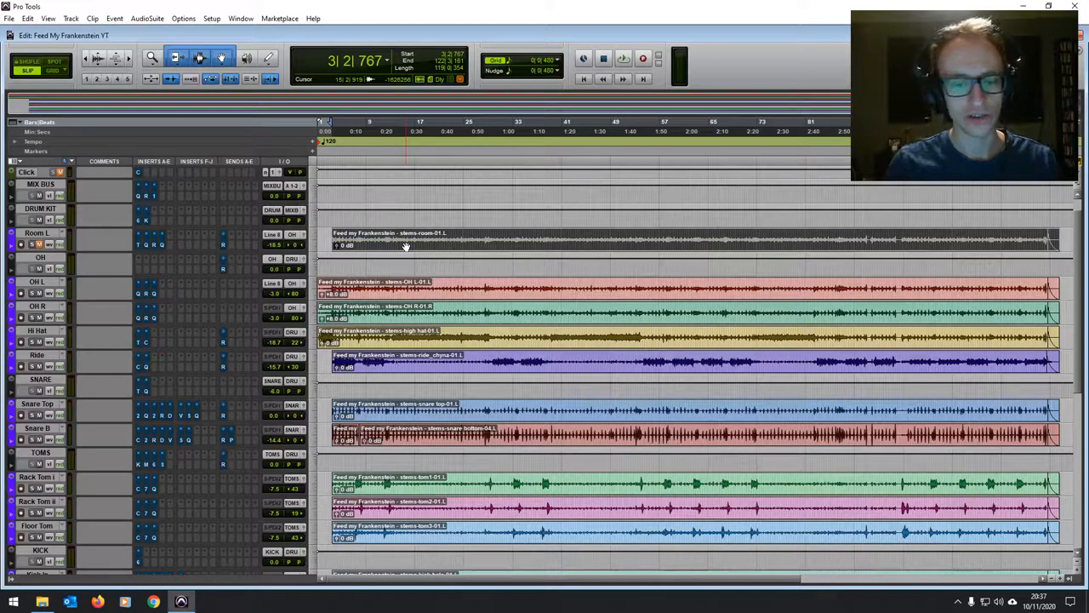
{"action": "scroll", "scroll_direction": "down", "scroll_amount": 3}
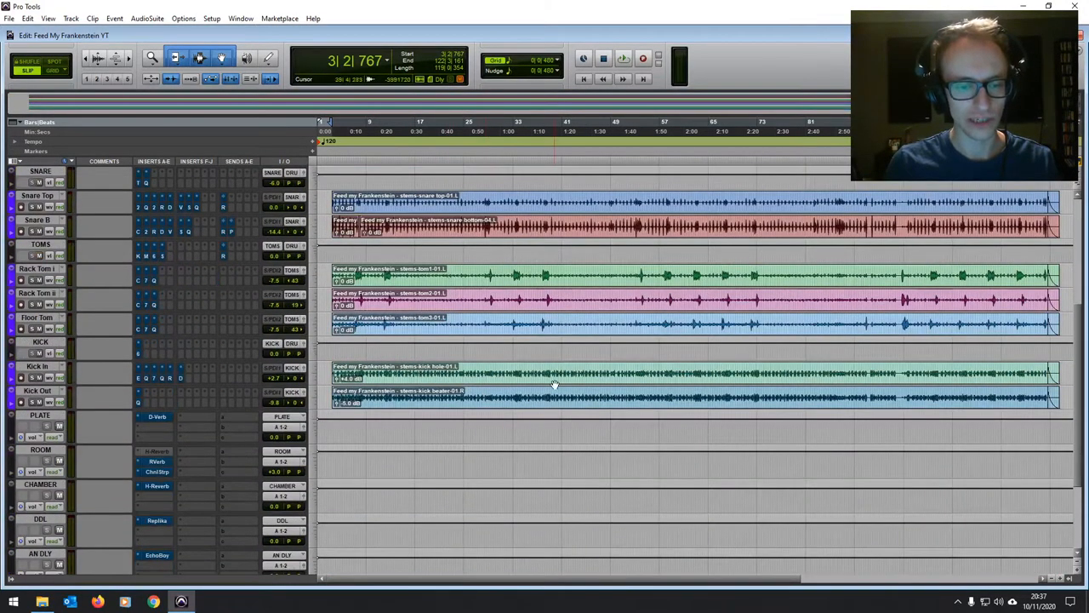
{"action": "left_click", "coordinate": [458, 397]}
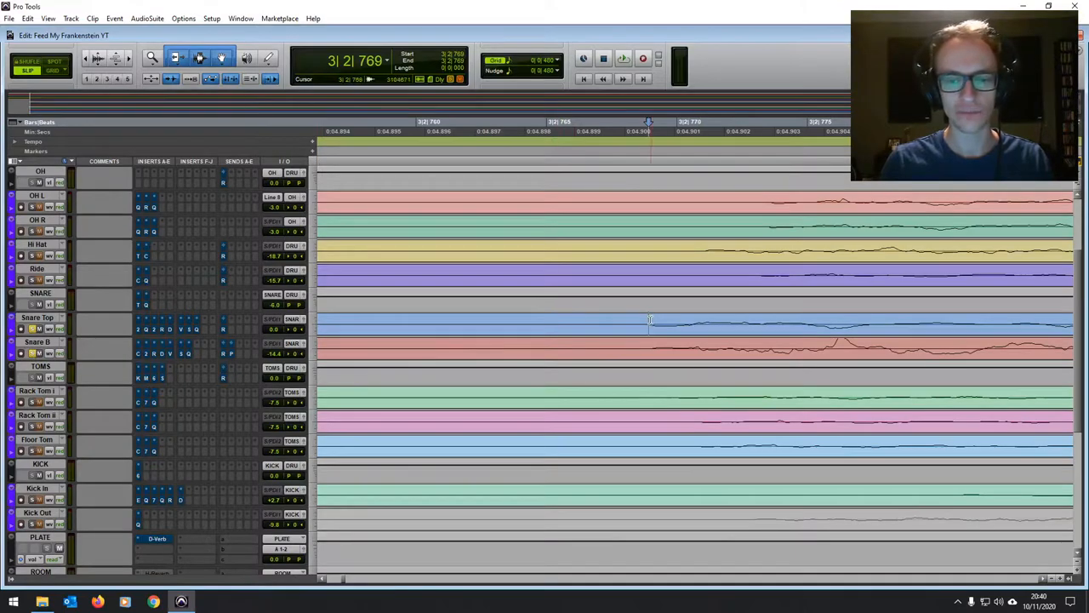
Move the playhead within the snare hit and open the SNARE bus 104-sample Time Adjuster
{"action": "left_click_drag", "start_coordinate": [651, 332], "coordinate": [850, 349]}
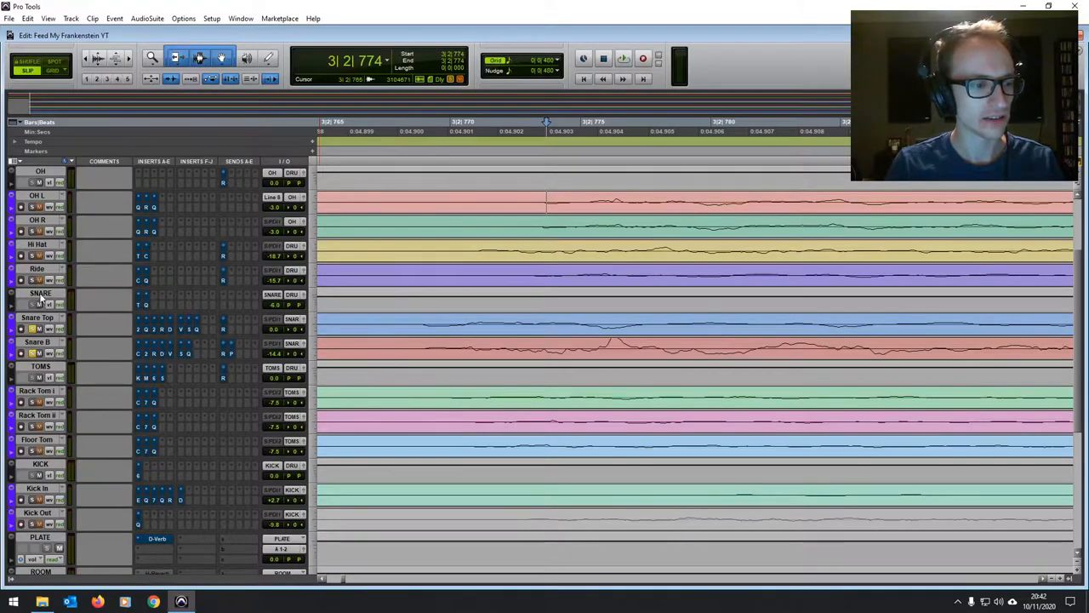
{"action": "left_click", "coordinate": [40, 293]}
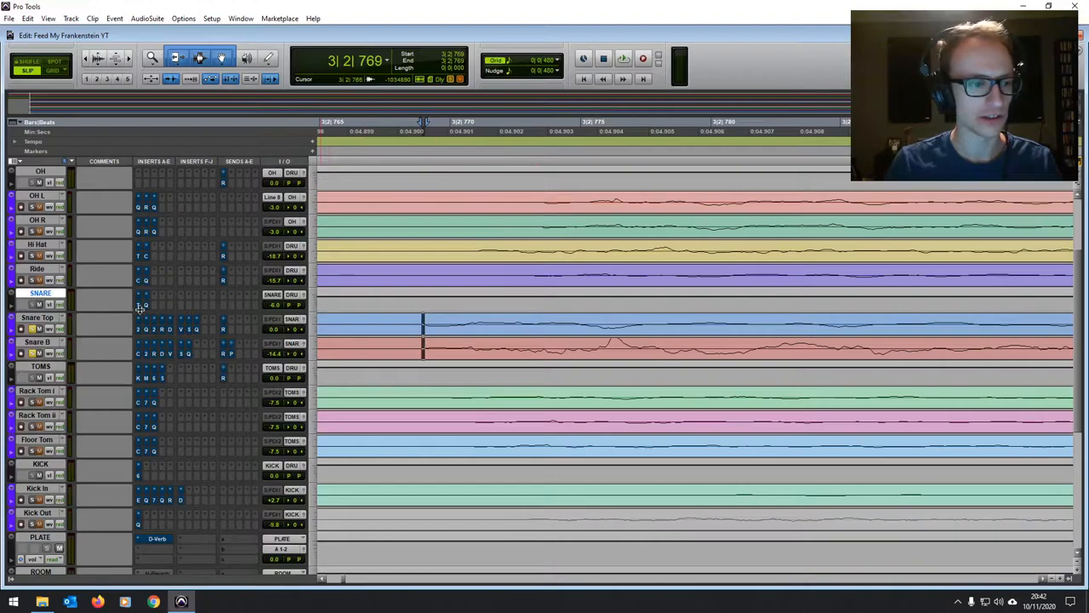
{"action": "left_click", "coordinate": [153, 305]}
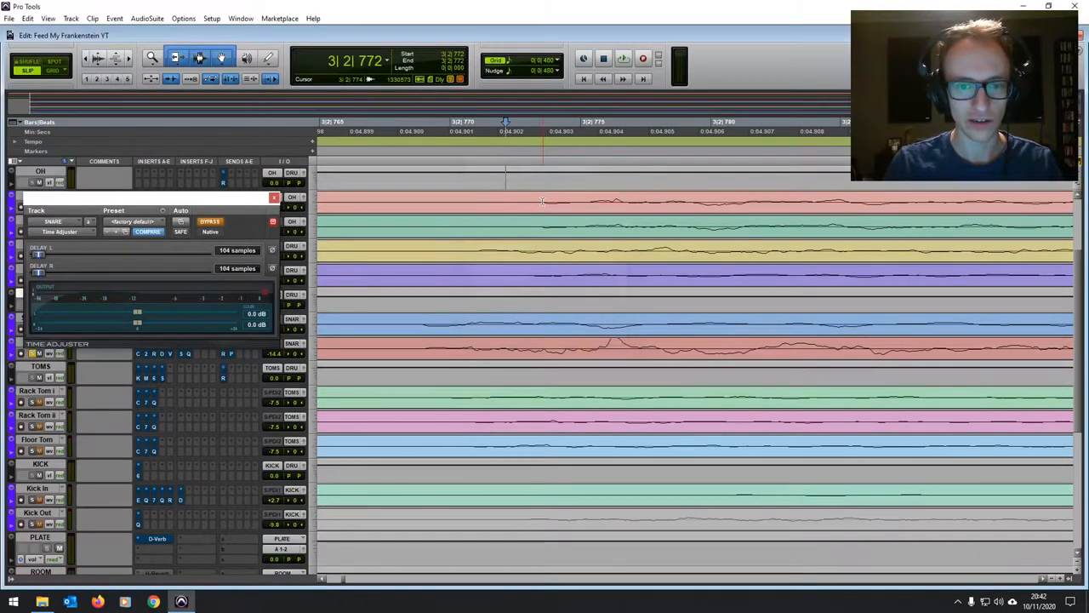
Switch the main counter to Samples and measure the roughly 107-sample overhead-to-snare gap
{"action": "left_click", "coordinate": [386, 61]}
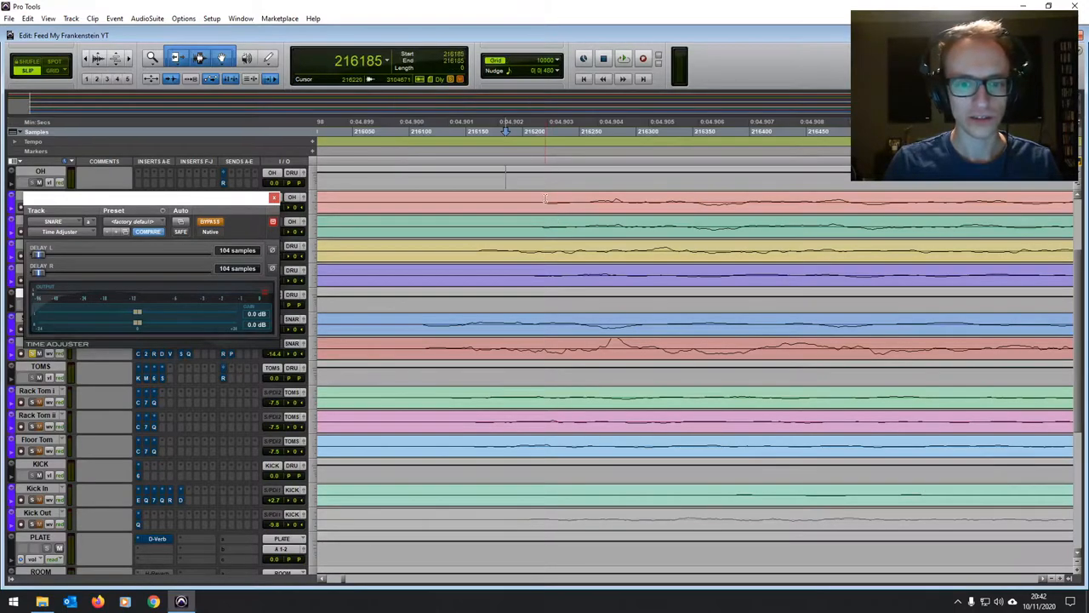
{"action": "left_click_drag", "start_coordinate": [425, 200], "coordinate": [544, 332]}
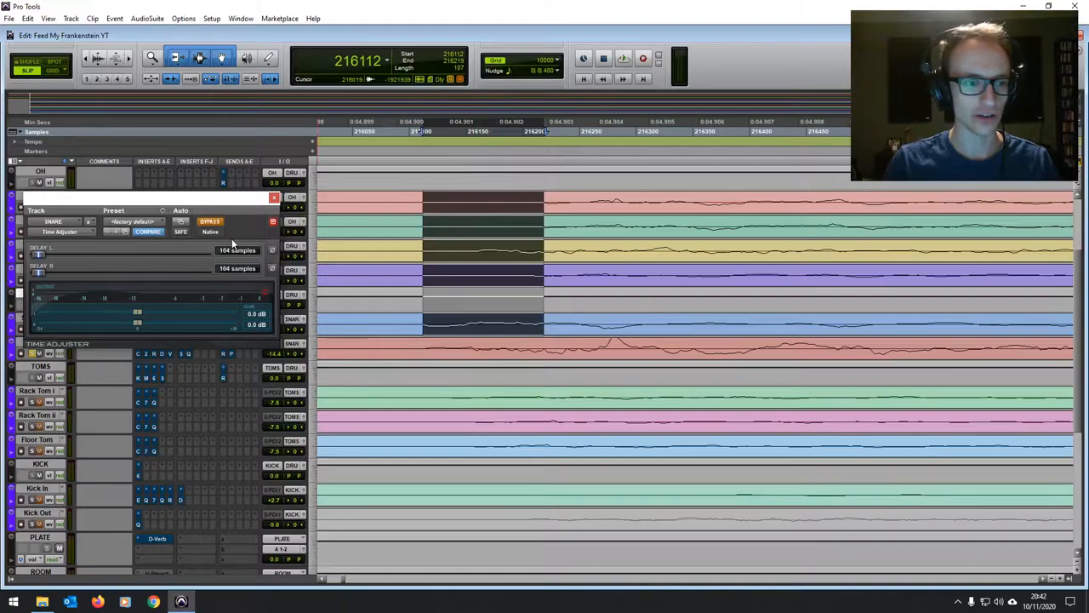
{"action": "mouse_move", "coordinate": [268, 247]}
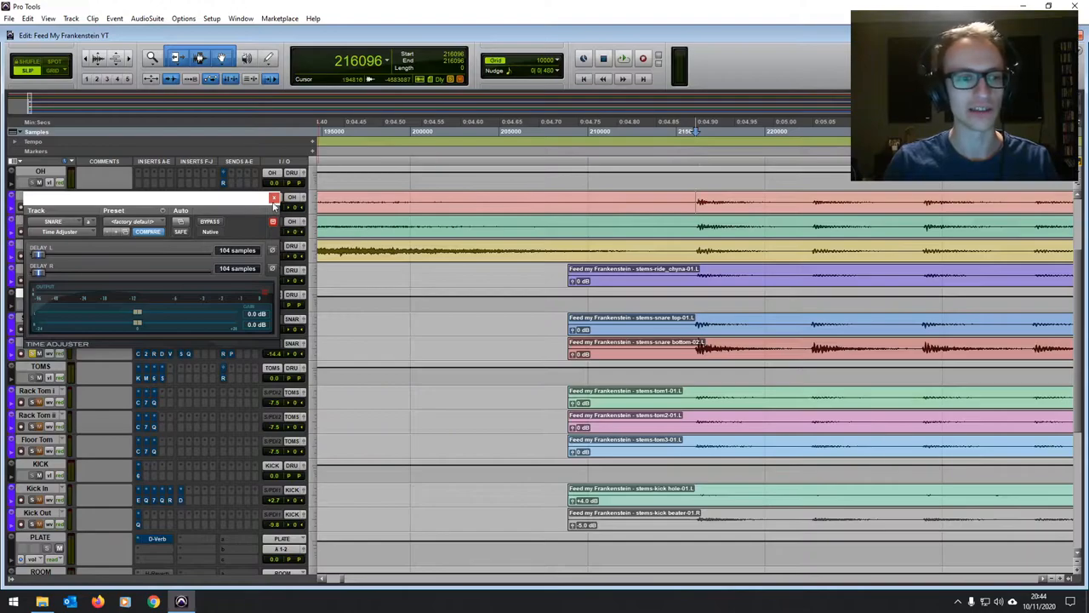
Close the SNARE bus Time Adjuster window and scroll through the drum tracks
{"action": "left_click", "coordinate": [274, 197]}
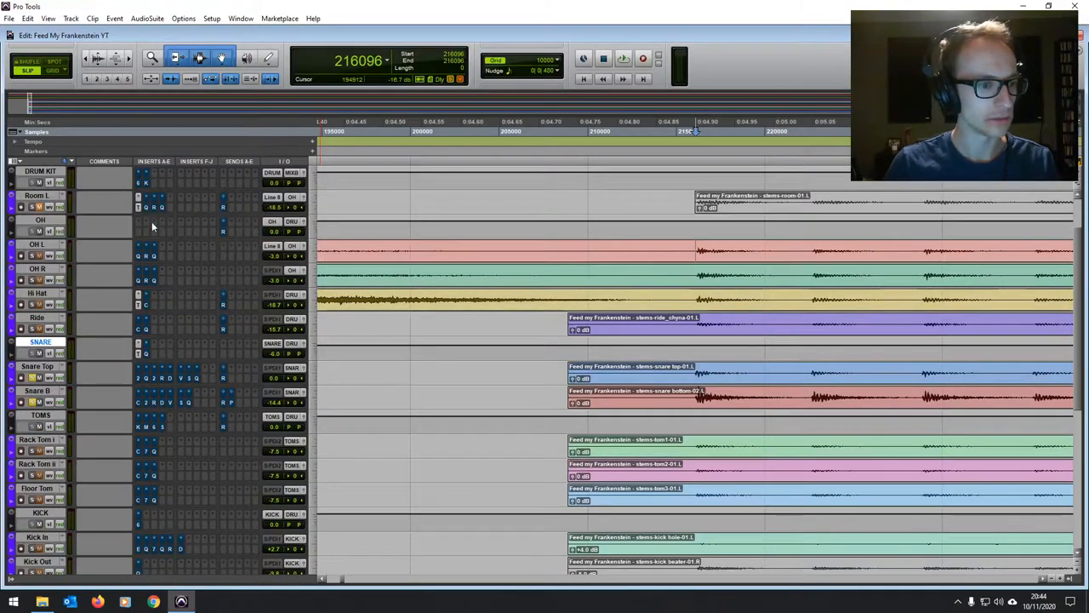
{"action": "scroll", "scroll_direction": "down", "scroll_amount": 3}
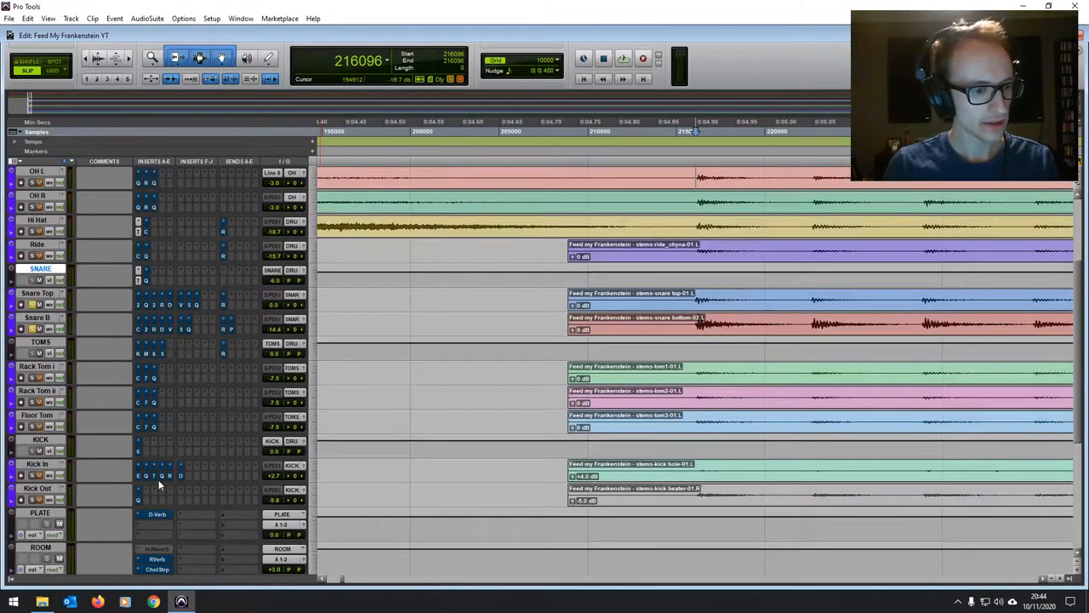
{"action": "mouse_move", "coordinate": [146, 451]}
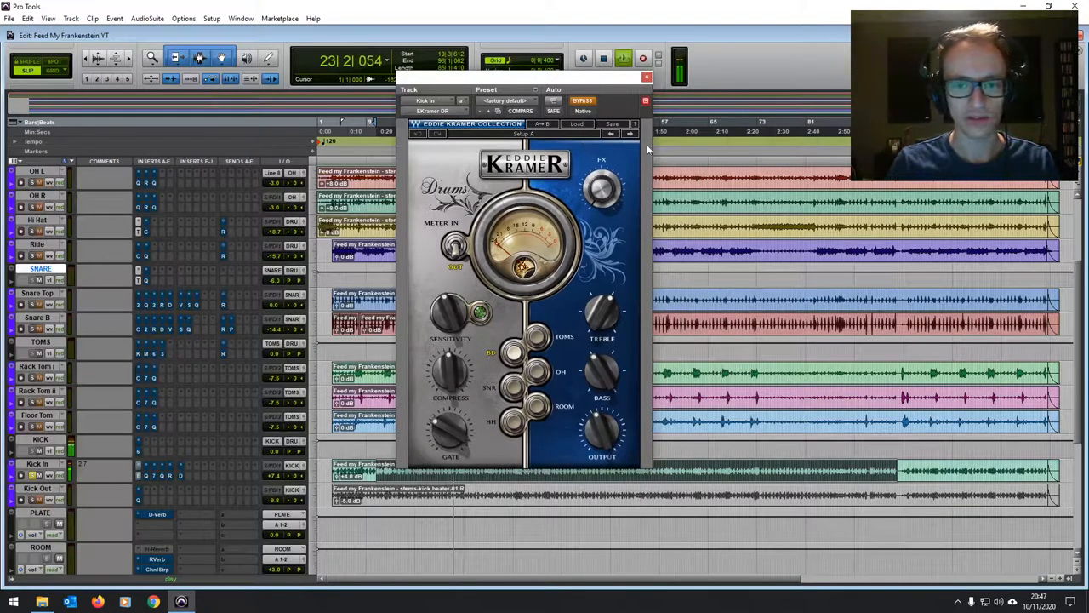
Open the Kick In inserts, ending on the BF-76 peak limiter window
{"action": "left_click", "coordinate": [583, 101]}
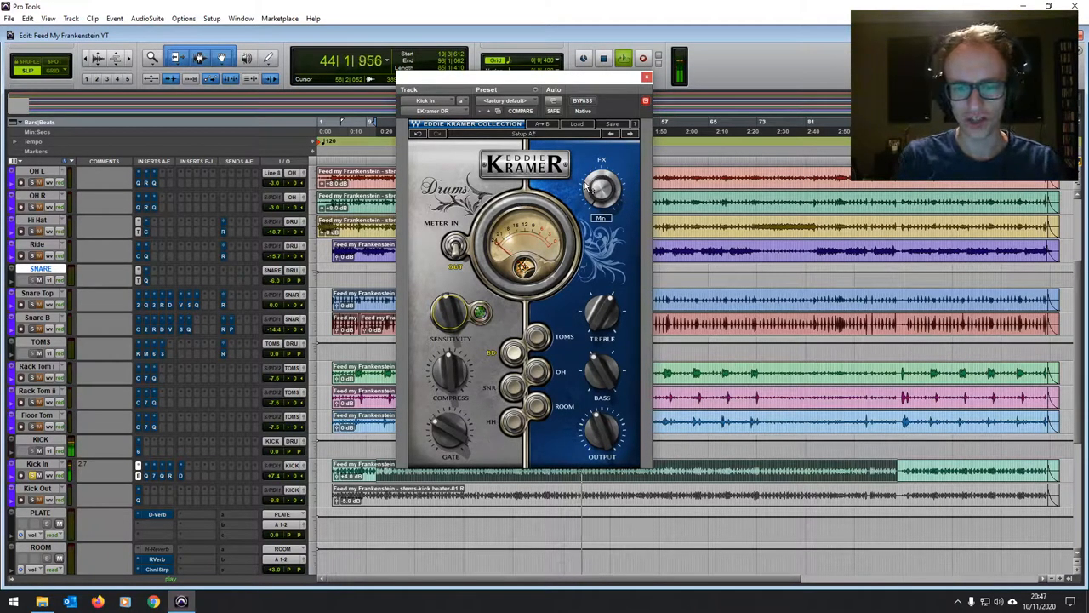
{"action": "left_click", "coordinate": [647, 77]}
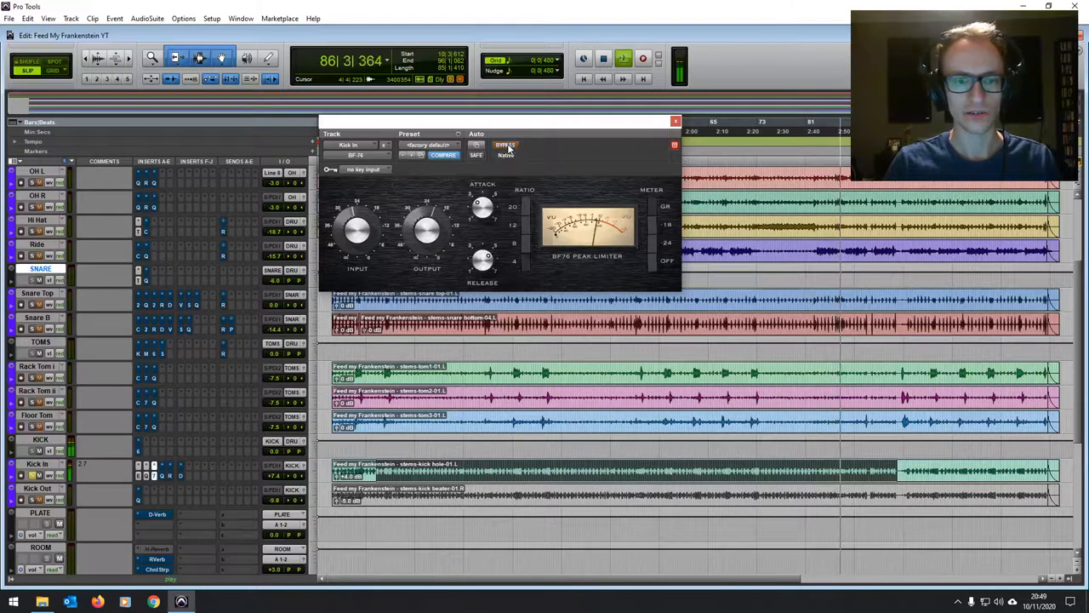
Toggle the Kick In BF-76 limiter's bypass to compare the sound
{"action": "left_click", "coordinate": [505, 145]}
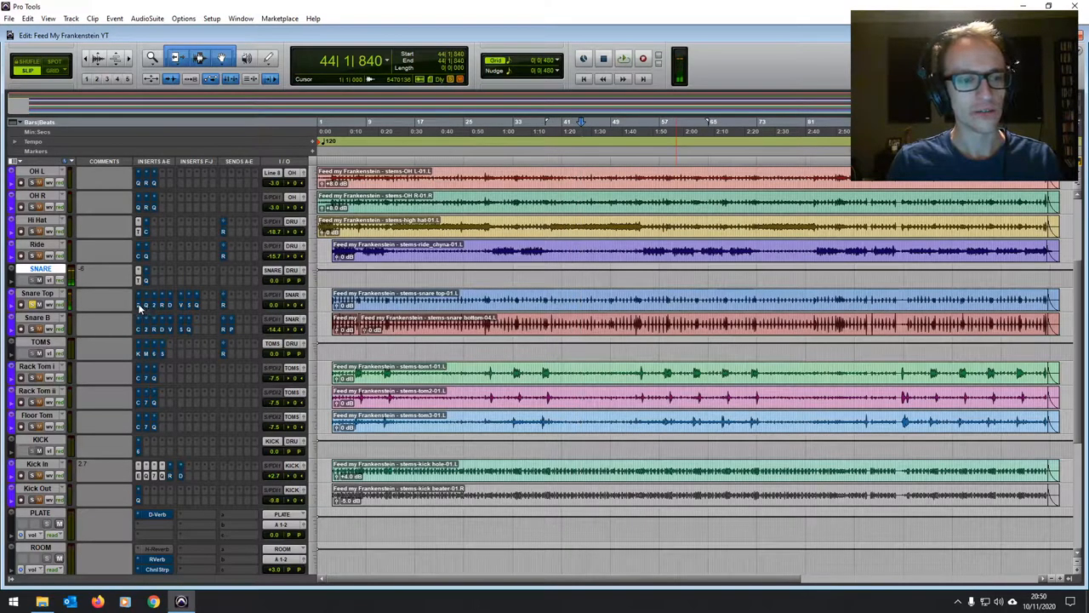
{"action": "mouse_move", "coordinate": [138, 305]}
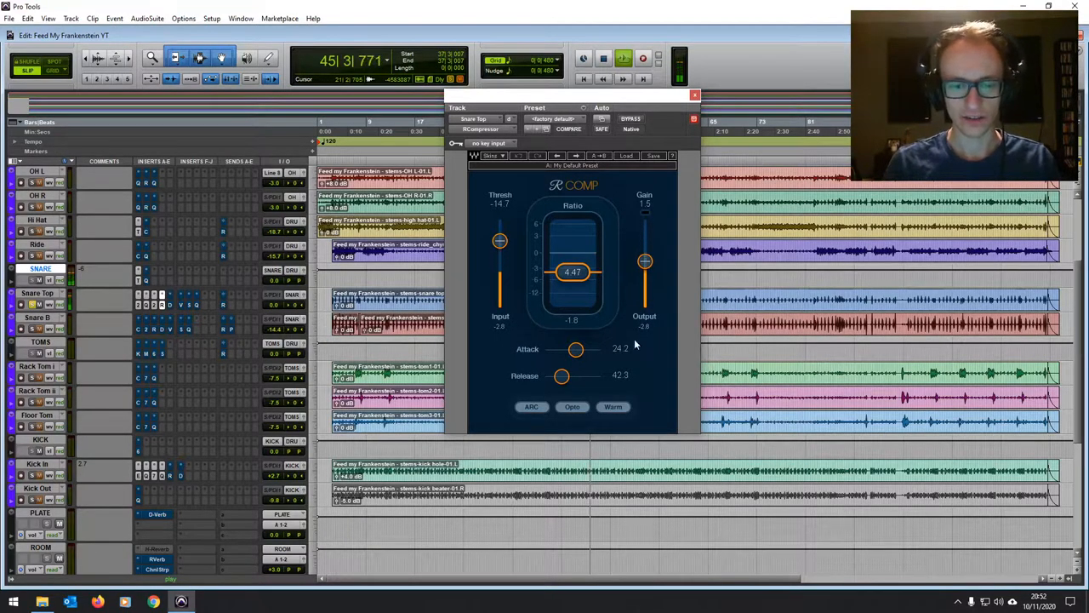
Open the R-Compressor insert window on the Snare B track
{"action": "left_click", "coordinate": [694, 94]}
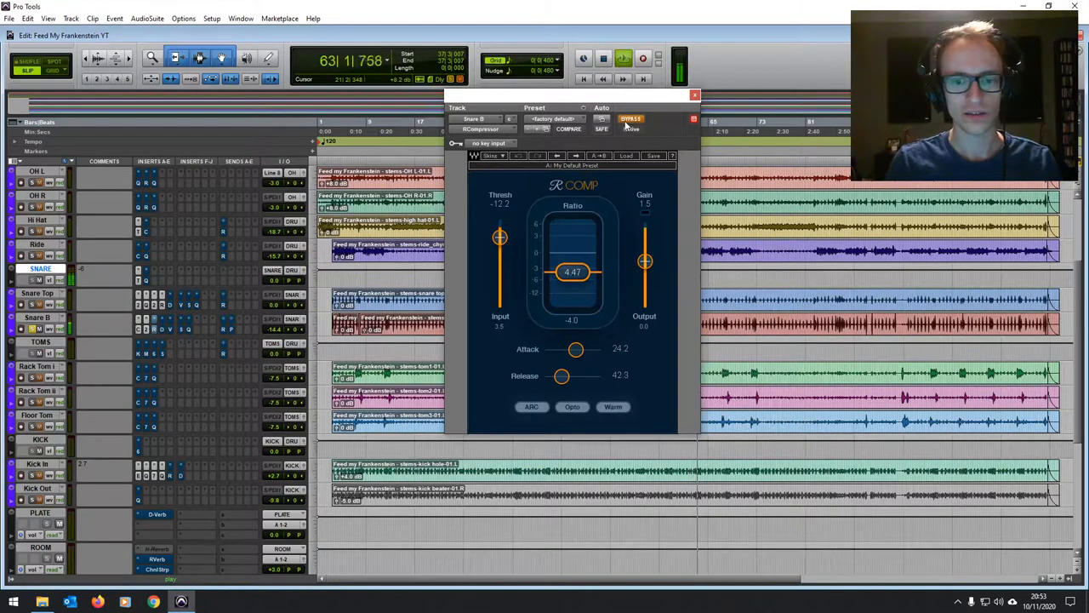
Re-enable the Snare B R-Compressor after comparing and close its window
{"action": "left_click", "coordinate": [630, 118]}
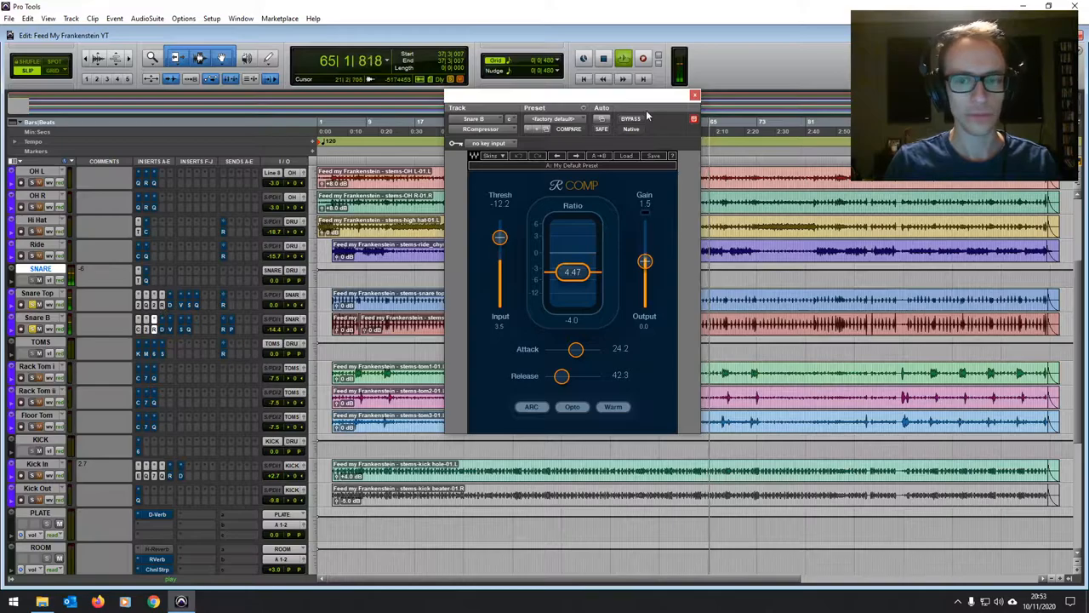
{"action": "left_click", "coordinate": [695, 95]}
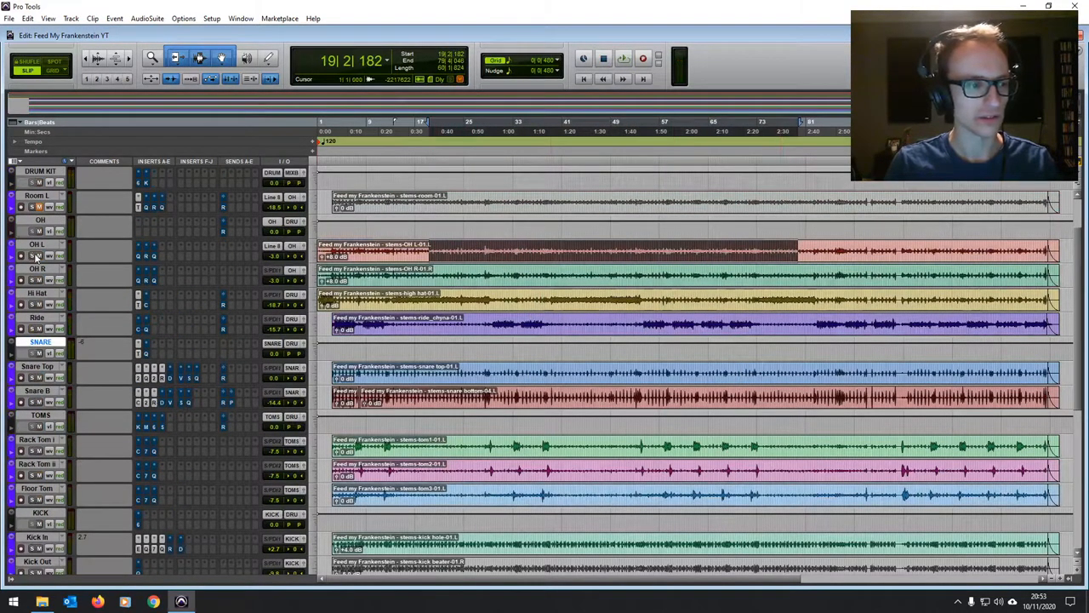
Solo the OH L overhead track and inspect its EQ3 7-Band curve
{"action": "left_click", "coordinate": [623, 57]}
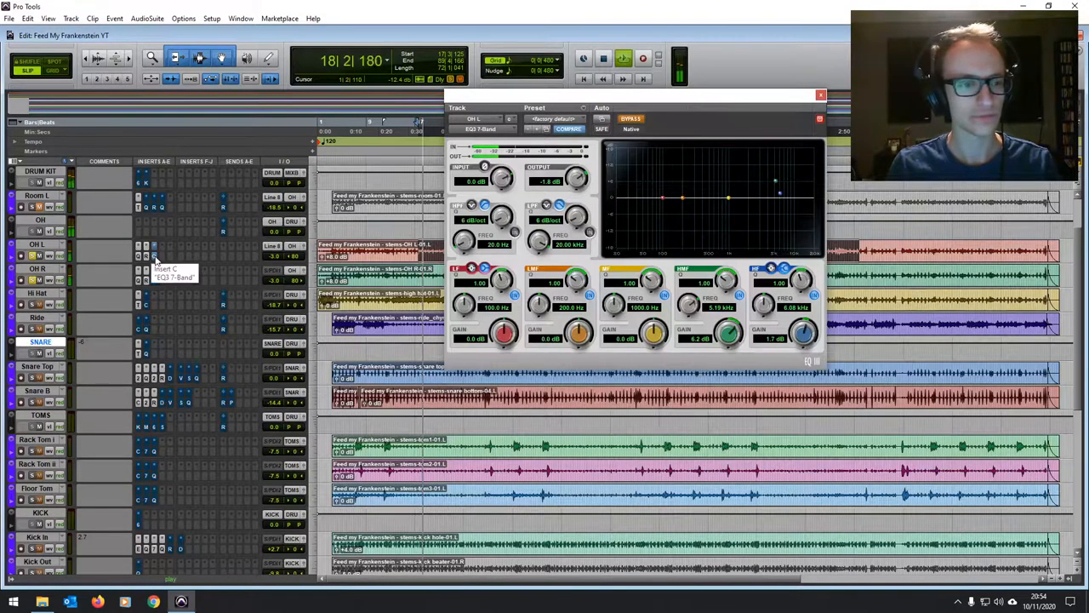
{"action": "left_click_drag", "start_coordinate": [779, 200], "coordinate": [804, 196]}
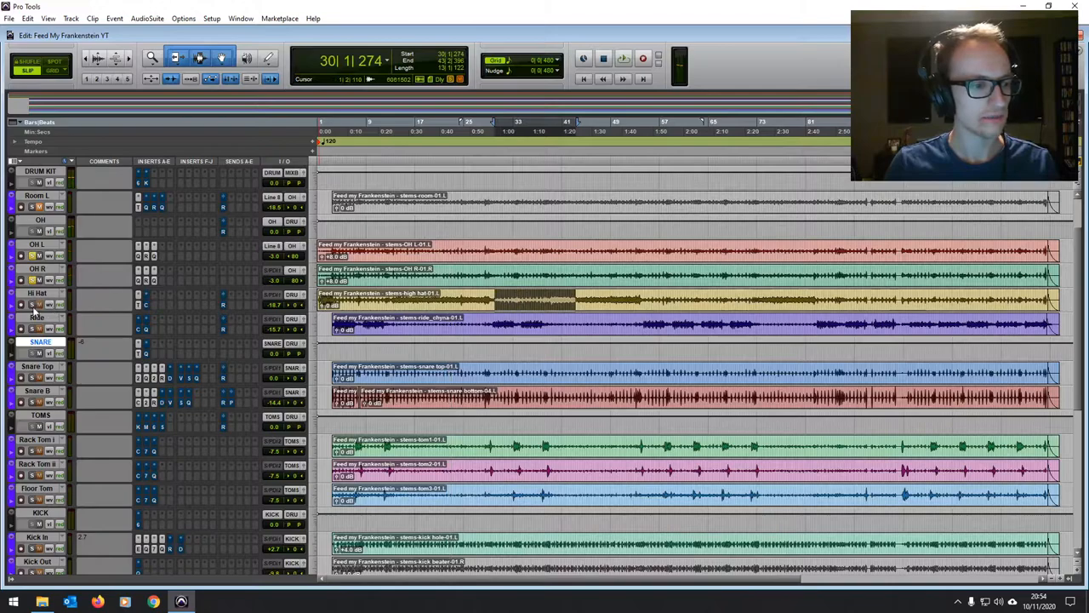
Open the Hi Hat and Ride Channel Strip plugins to review gate, dynamics and EQ
{"action": "left_click", "coordinate": [623, 58]}
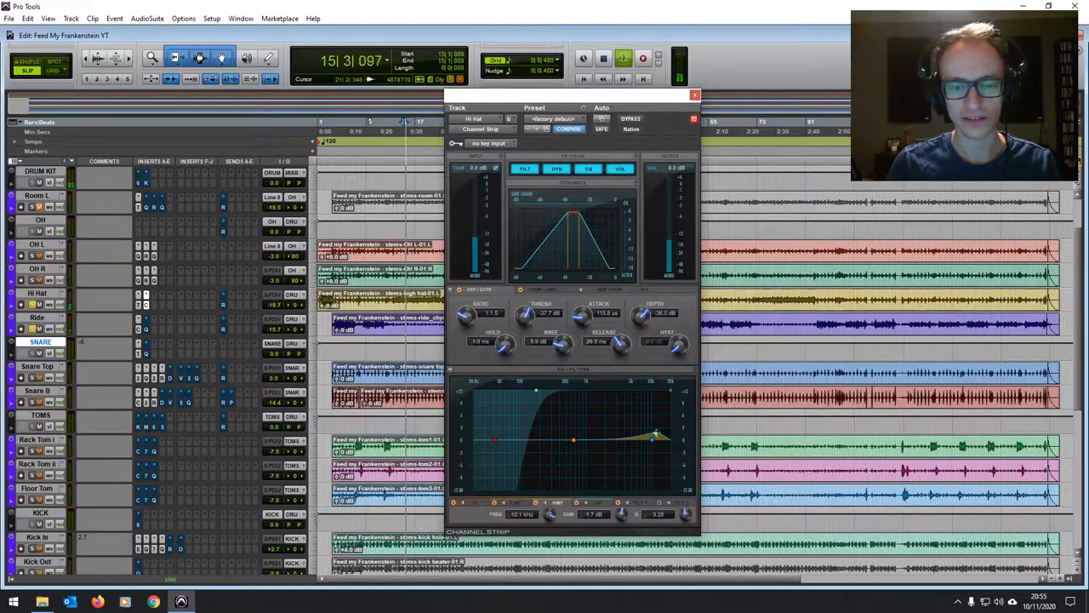
{"action": "left_click_drag", "start_coordinate": [651, 438], "coordinate": [654, 430]}
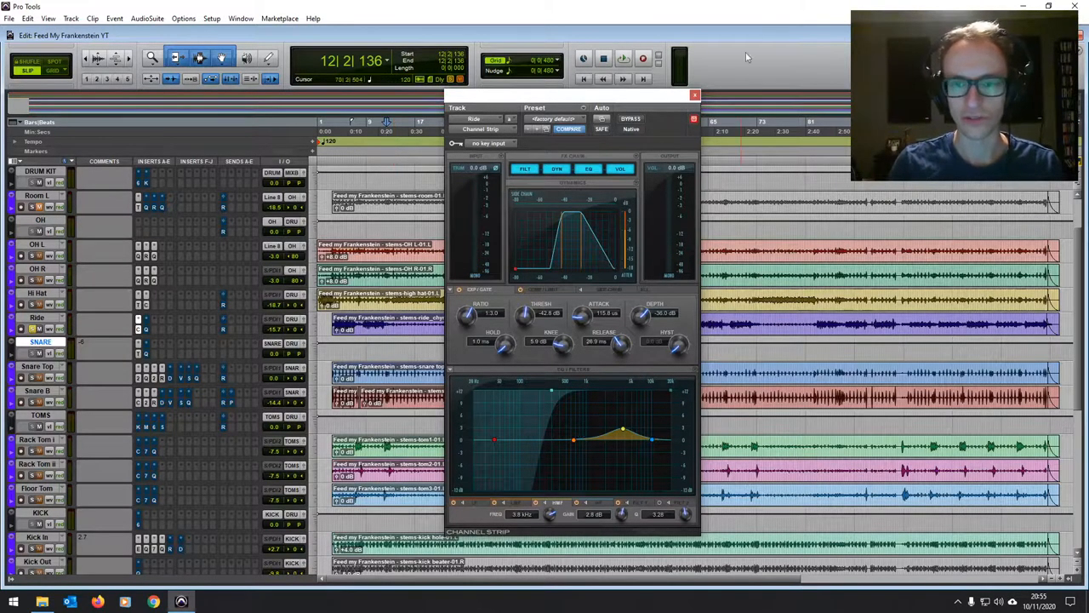
Close the Ride Channel Strip and show the Rack Tom i, Rack Tom ii and Floor Tom strips side by side
{"action": "left_click", "coordinate": [694, 95]}
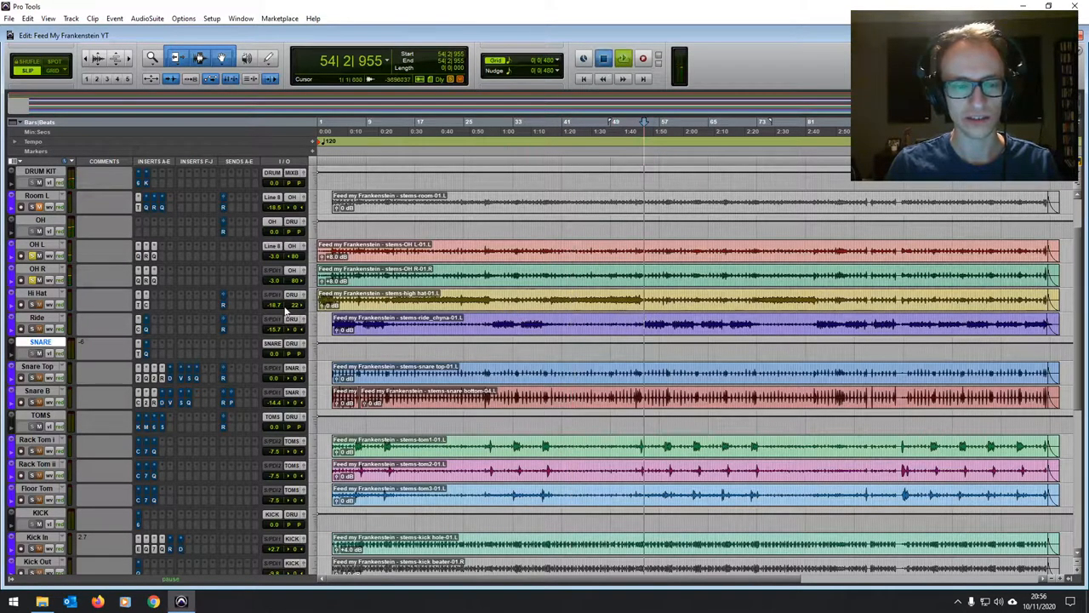
{"action": "left_click", "coordinate": [604, 57]}
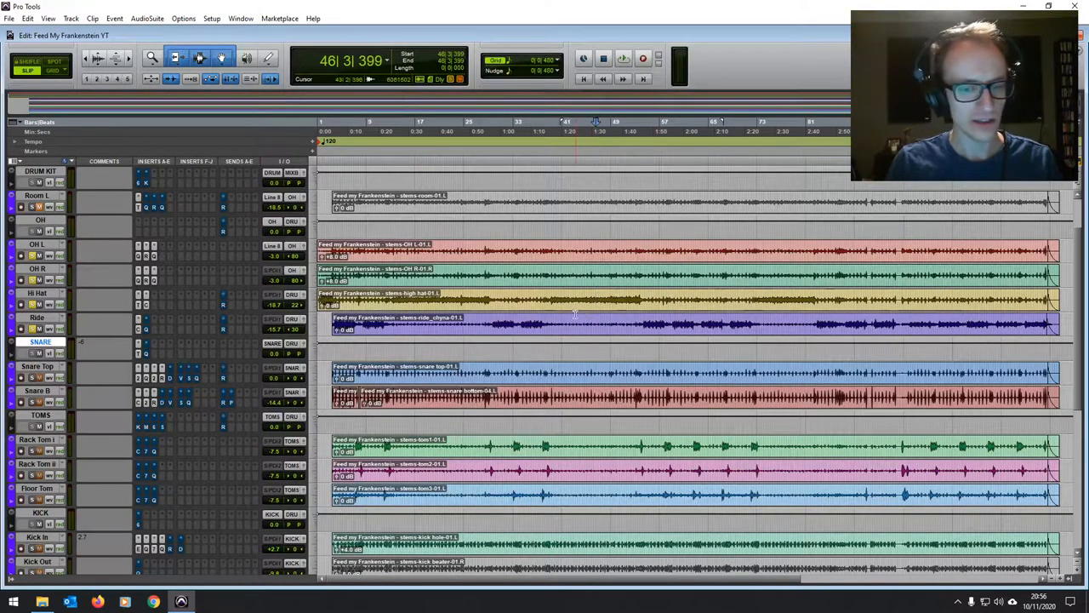
{"action": "left_click_drag", "start_coordinate": [554, 250], "coordinate": [642, 251]}
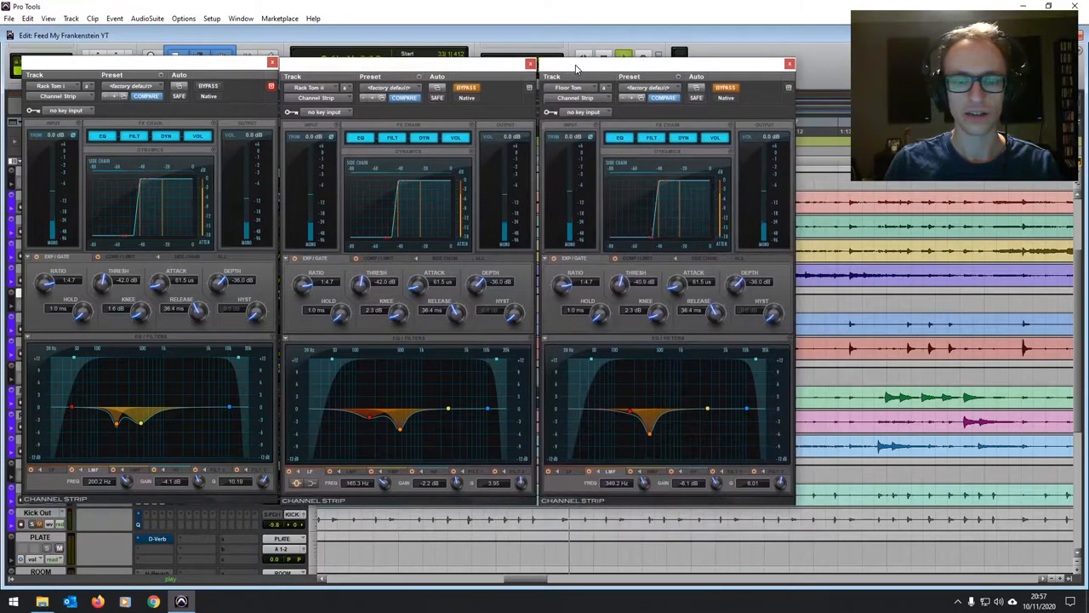
Close the Rack Tom i, Rack Tom ii and Floor Tom Channel Strip windows, landing near bar 34
{"action": "left_click", "coordinate": [466, 88]}
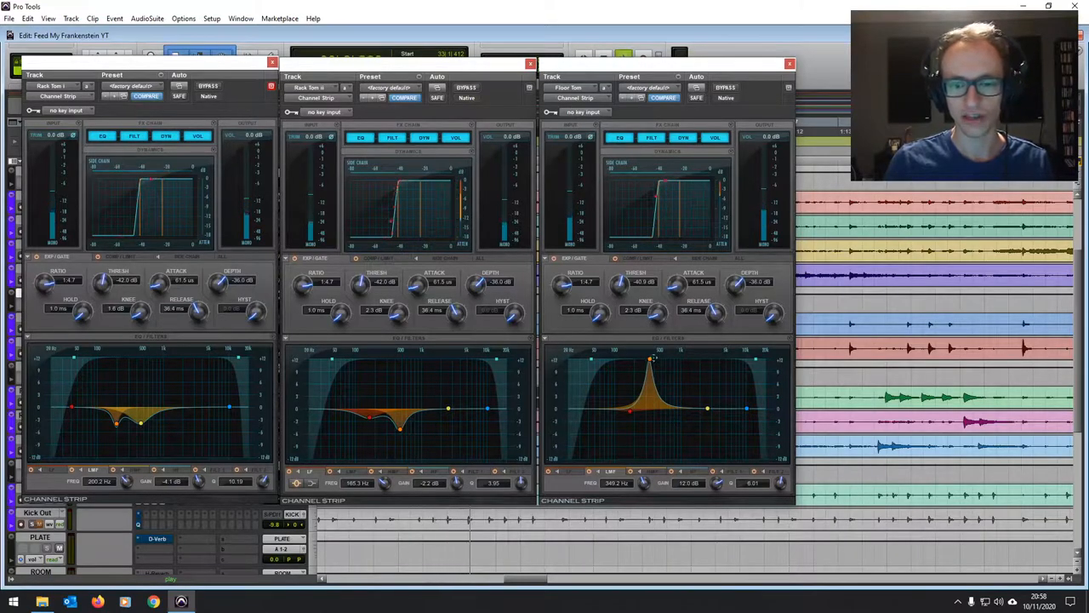
{"action": "left_click_drag", "start_coordinate": [651, 357], "coordinate": [651, 434]}
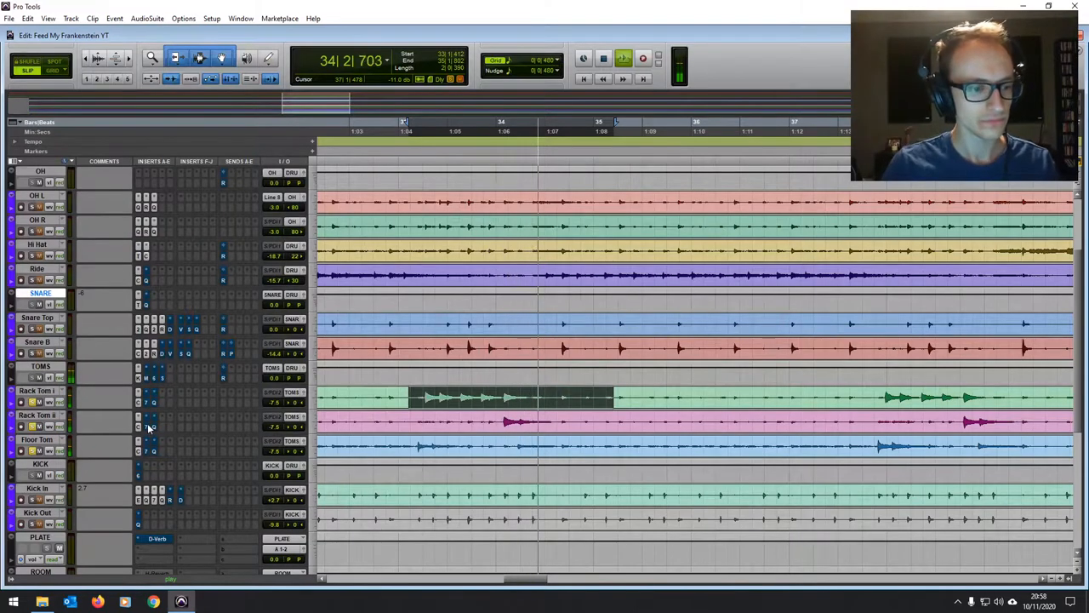
View Rack Tom i's EQ3 7-Band, then open MaxxBass on the TOMS aux
{"action": "left_click", "coordinate": [147, 391]}
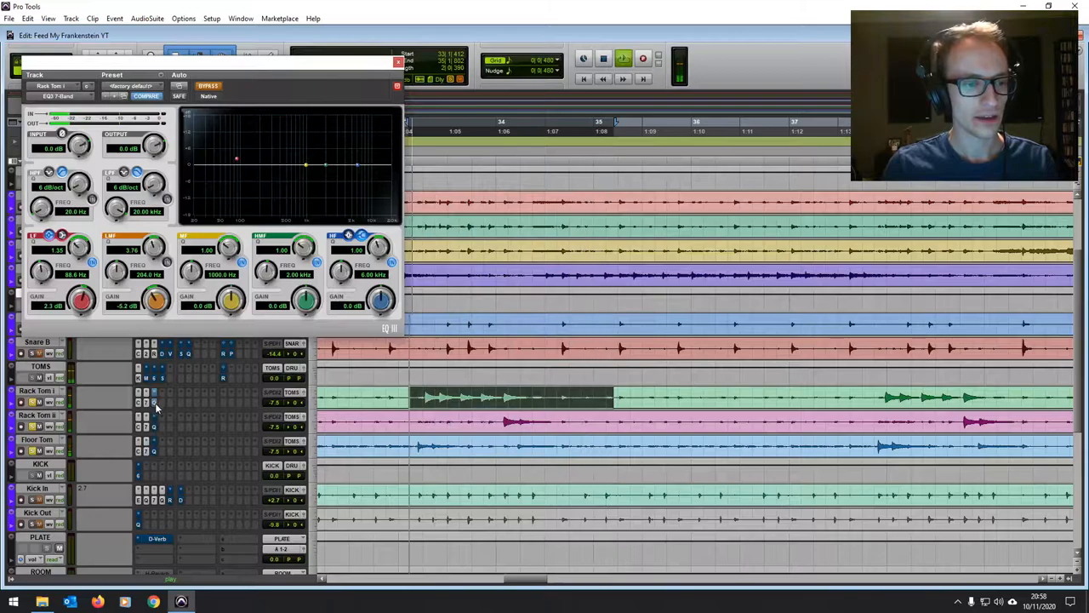
{"action": "left_click", "coordinate": [207, 86]}
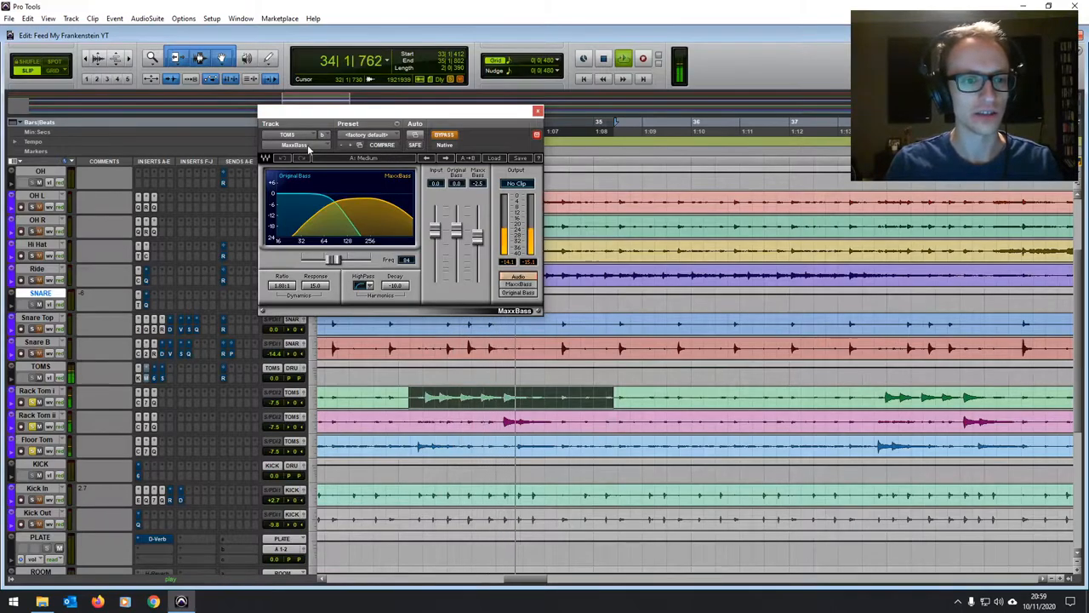
Close the TOMS MaxxBass window, showing the zoomed-out drum tracks around bar 24
{"action": "left_click", "coordinate": [445, 135]}
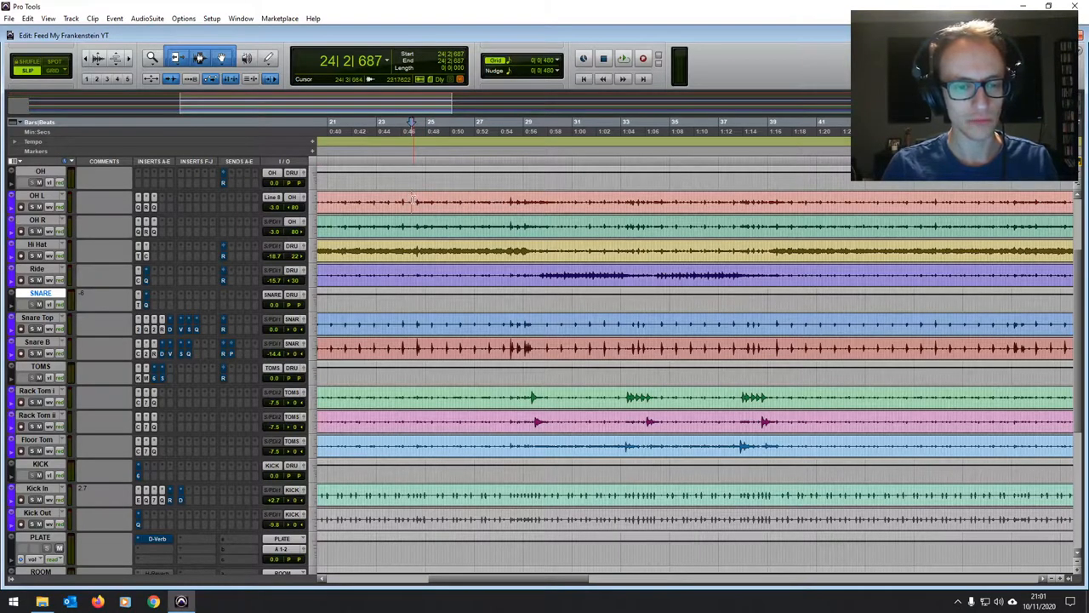
Open Snare Top's send a to ROOM, set around -14.6 dB
{"action": "left_click", "coordinate": [623, 58]}
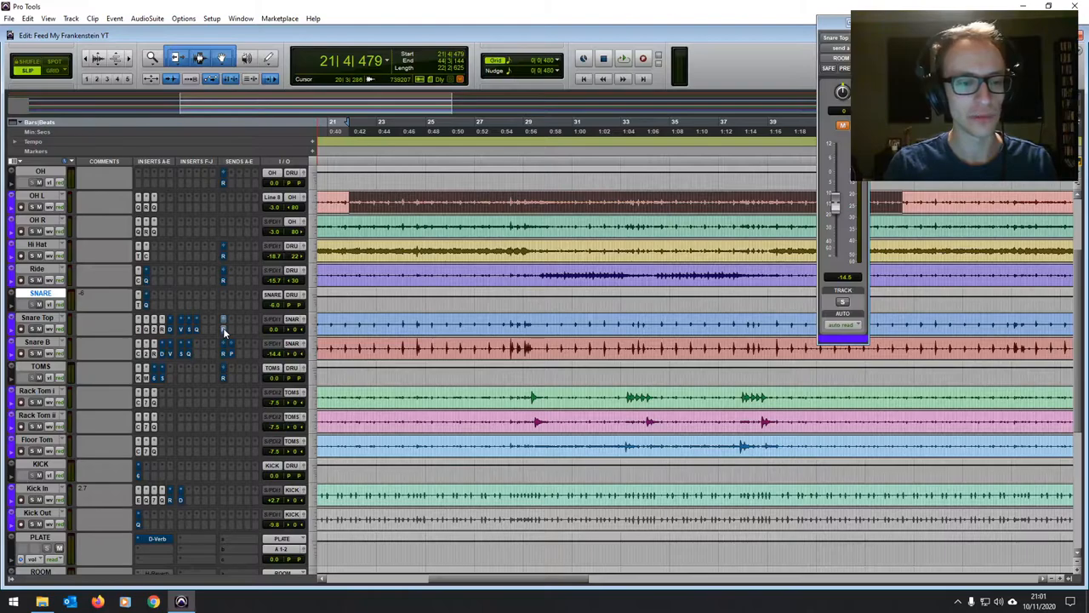
Open RVerb on the ROOM aux, turn off Bypass, and raise Size to 96.4
{"action": "scroll", "scroll_direction": "down", "scroll_amount": 3}
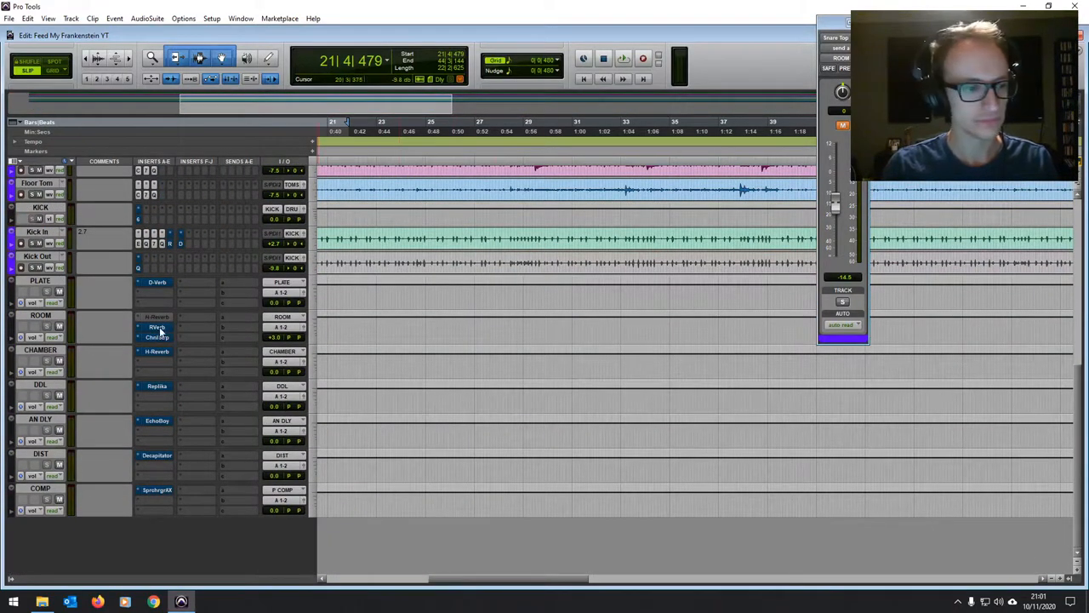
{"action": "left_click", "coordinate": [156, 327]}
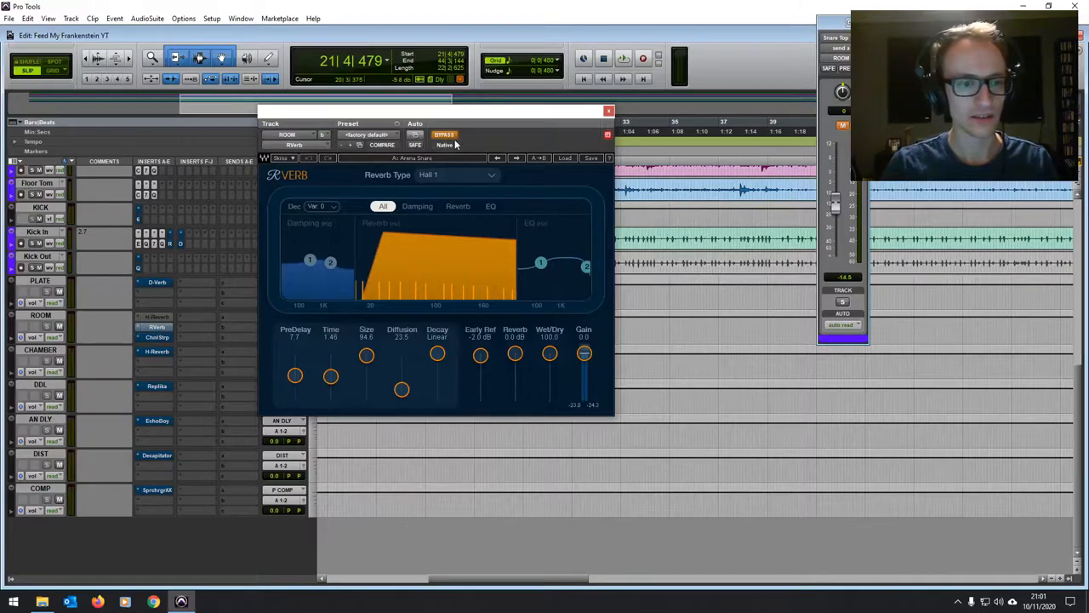
{"action": "left_click", "coordinate": [444, 135]}
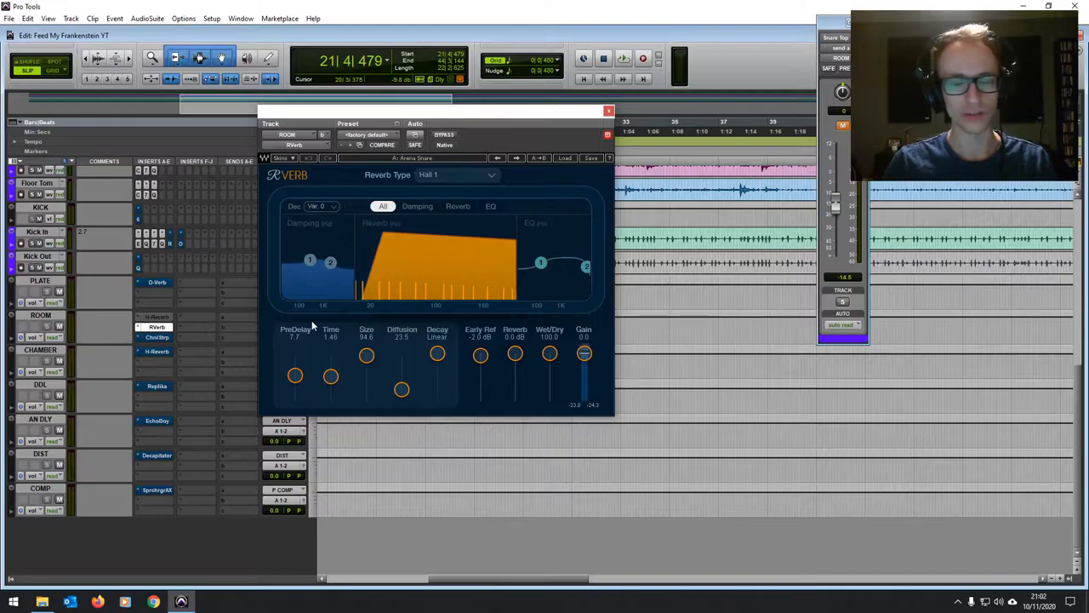
{"action": "mouse_move", "coordinate": [489, 201]}
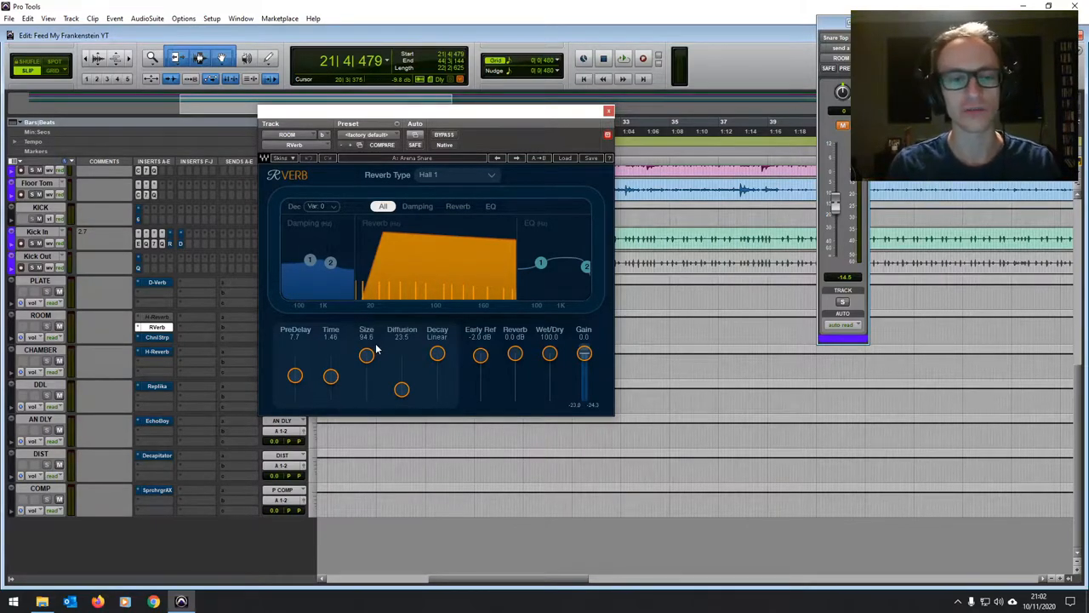
{"action": "left_click_drag", "start_coordinate": [366, 353], "coordinate": [367, 347]}
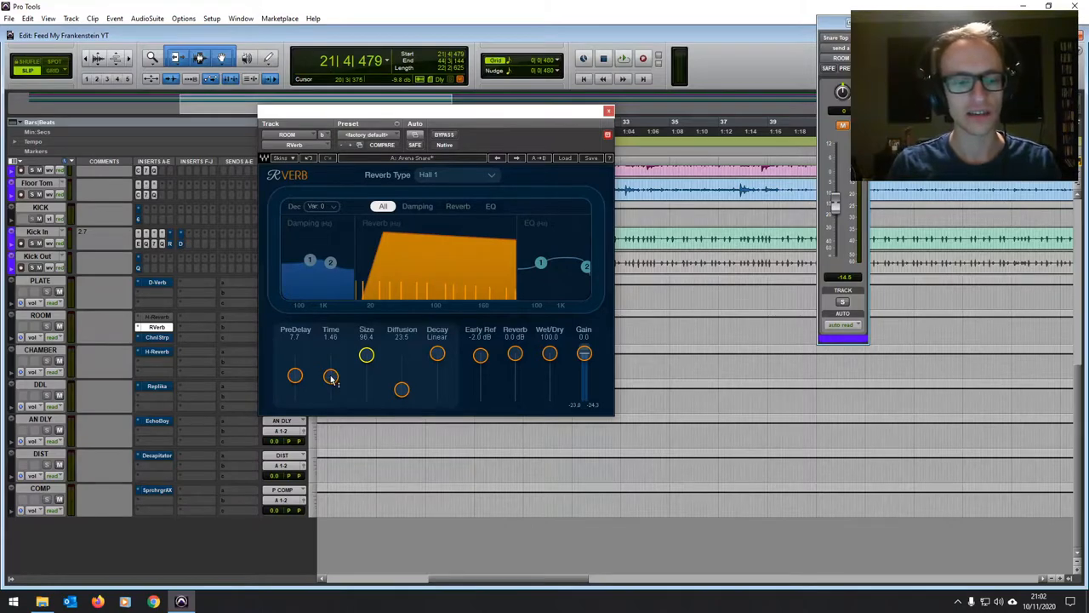
{"action": "mouse_move", "coordinate": [334, 367]}
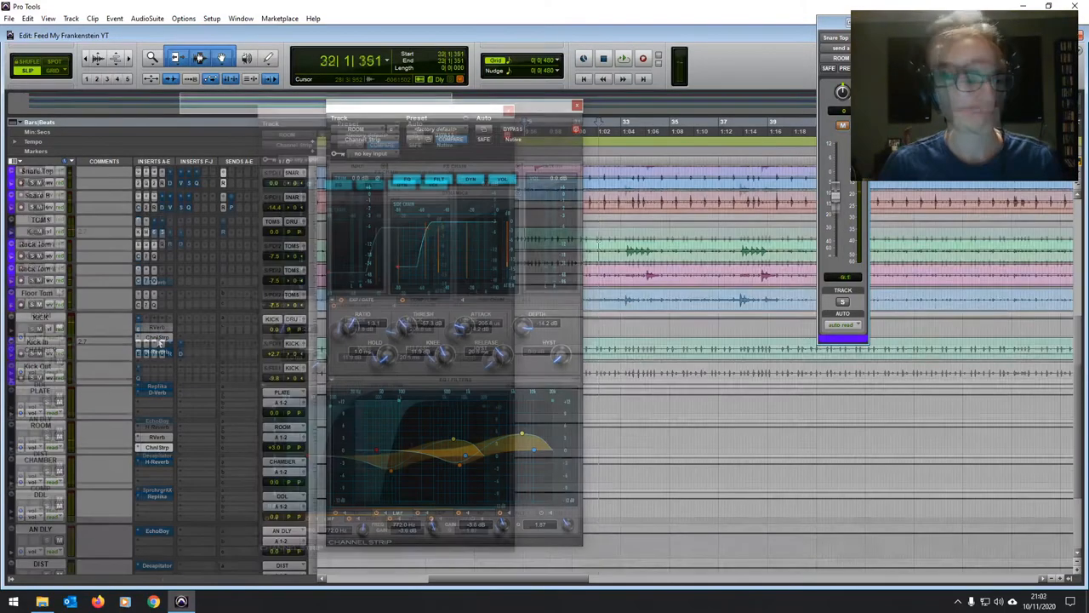
Revisit the ROOM Channel Strip and RVerb, close them, then open Decapitator on Snare Top
{"action": "left_click", "coordinate": [624, 58]}
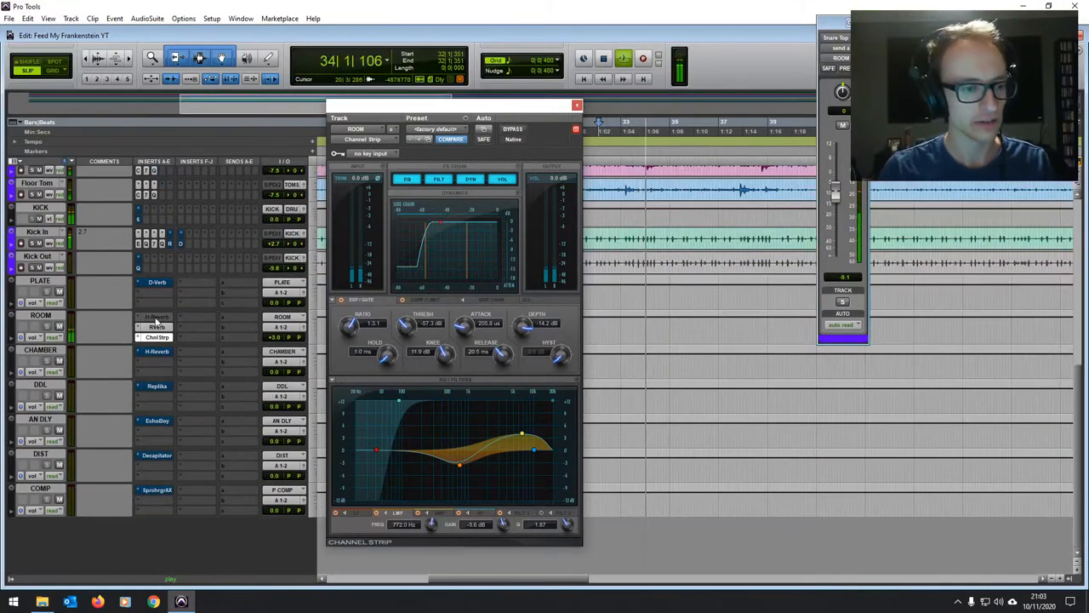
{"action": "left_click", "coordinate": [157, 327]}
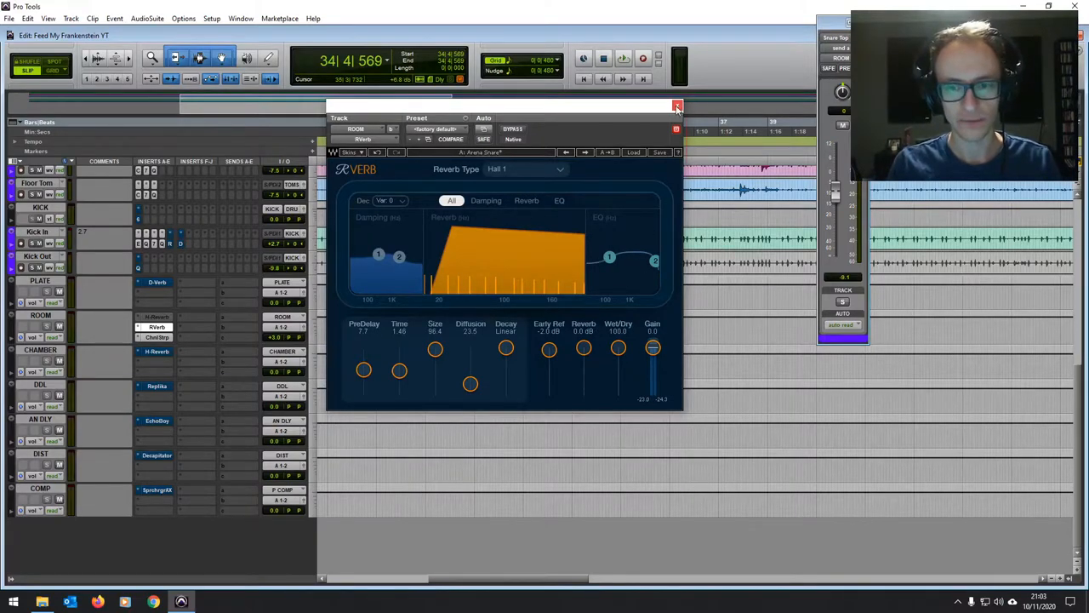
{"action": "left_click", "coordinate": [678, 106]}
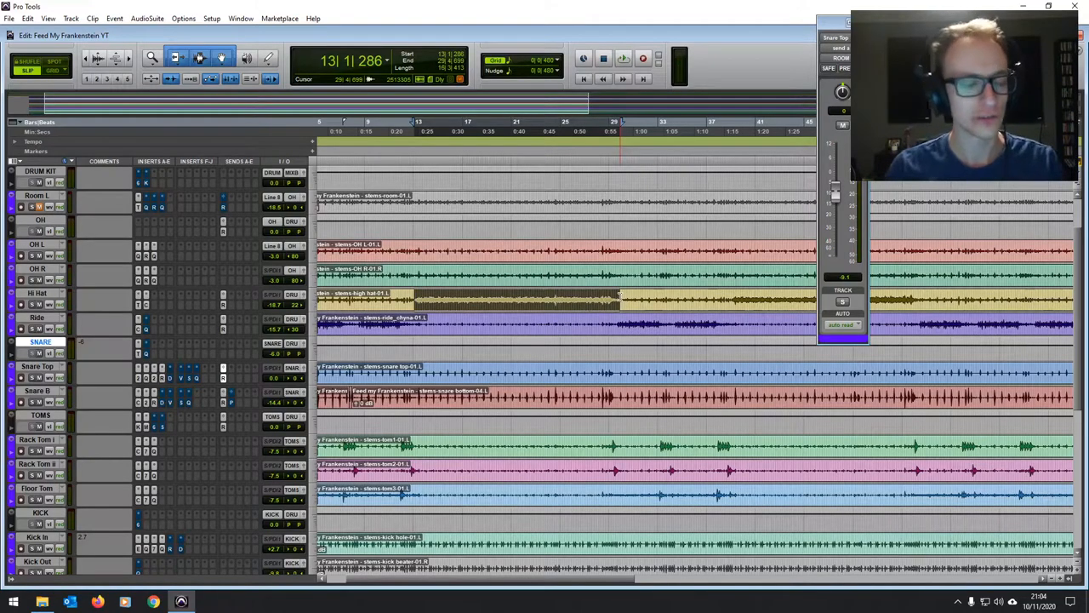
{"action": "left_click", "coordinate": [603, 59]}
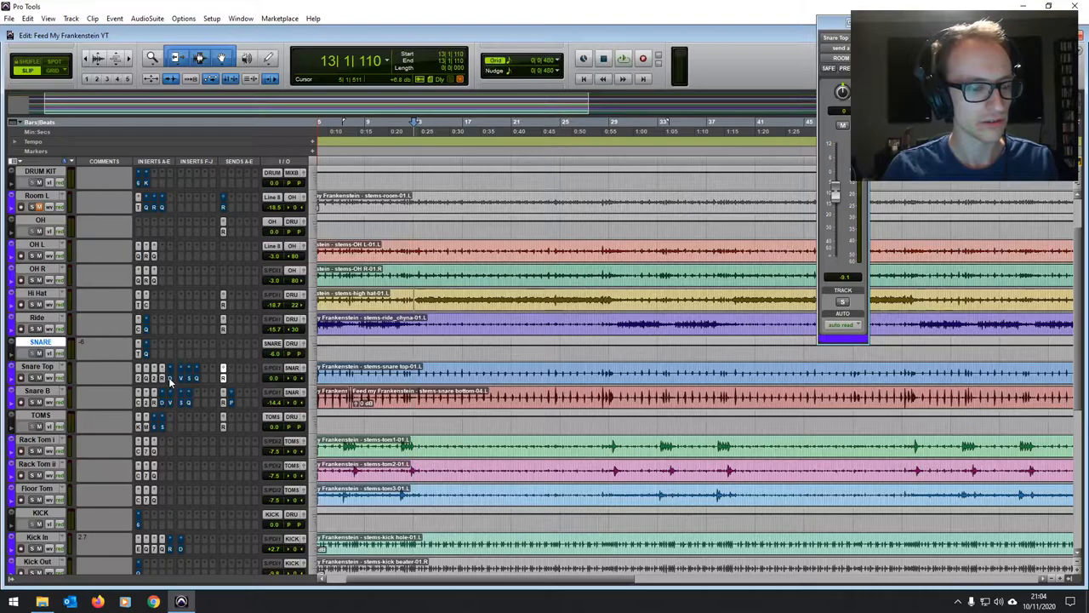
{"action": "left_click", "coordinate": [170, 378]}
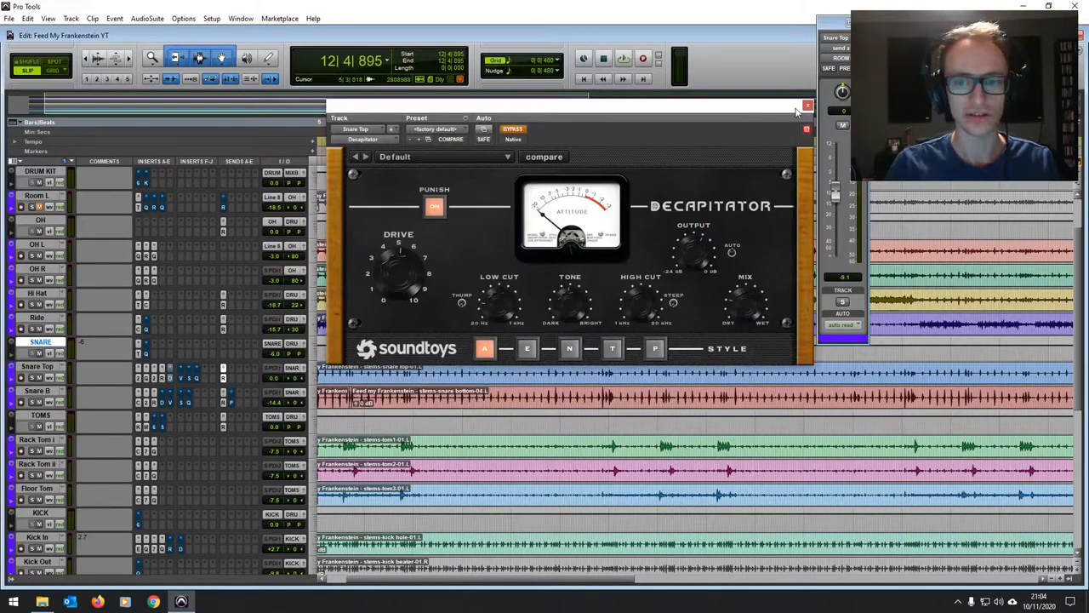
Play back and compare Snare Top with Decapitator bypassed, ending on Smack Attack
{"action": "left_click", "coordinate": [806, 106]}
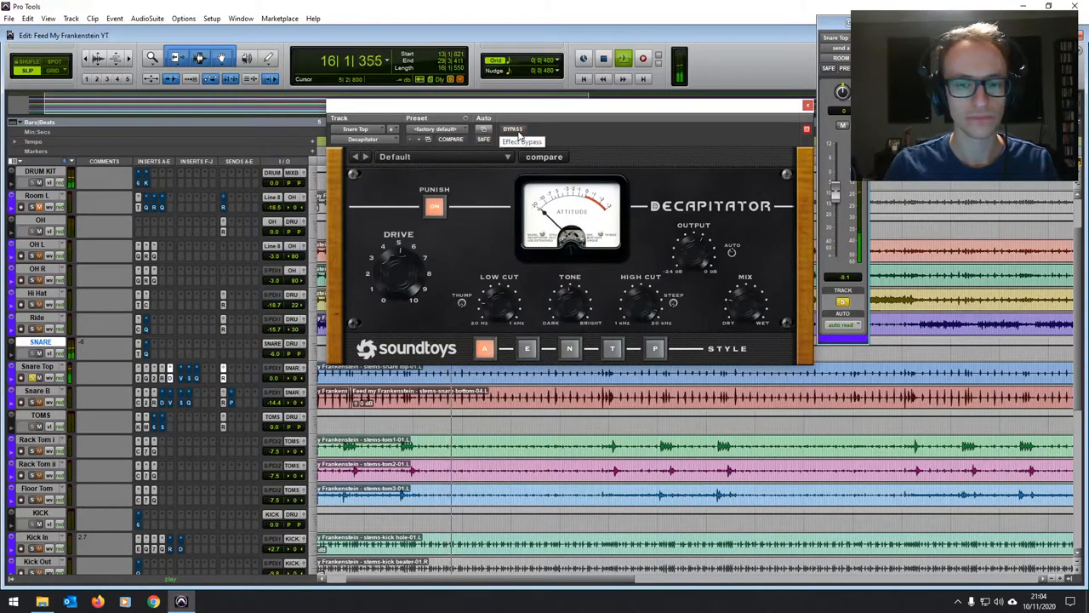
{"action": "left_click", "coordinate": [806, 104]}
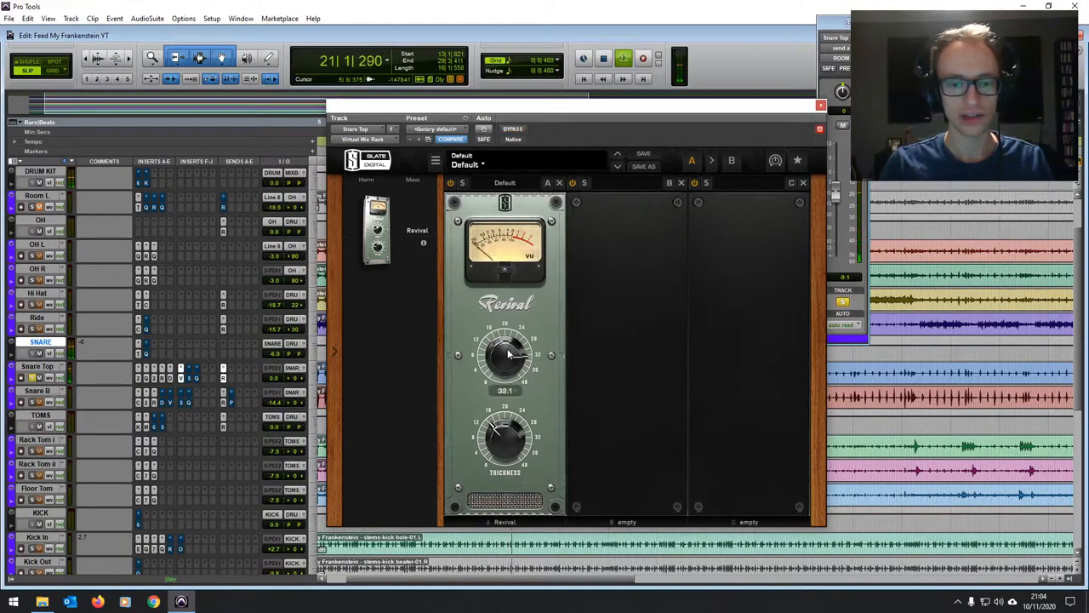
{"action": "left_click_drag", "start_coordinate": [506, 356], "coordinate": [494, 374]}
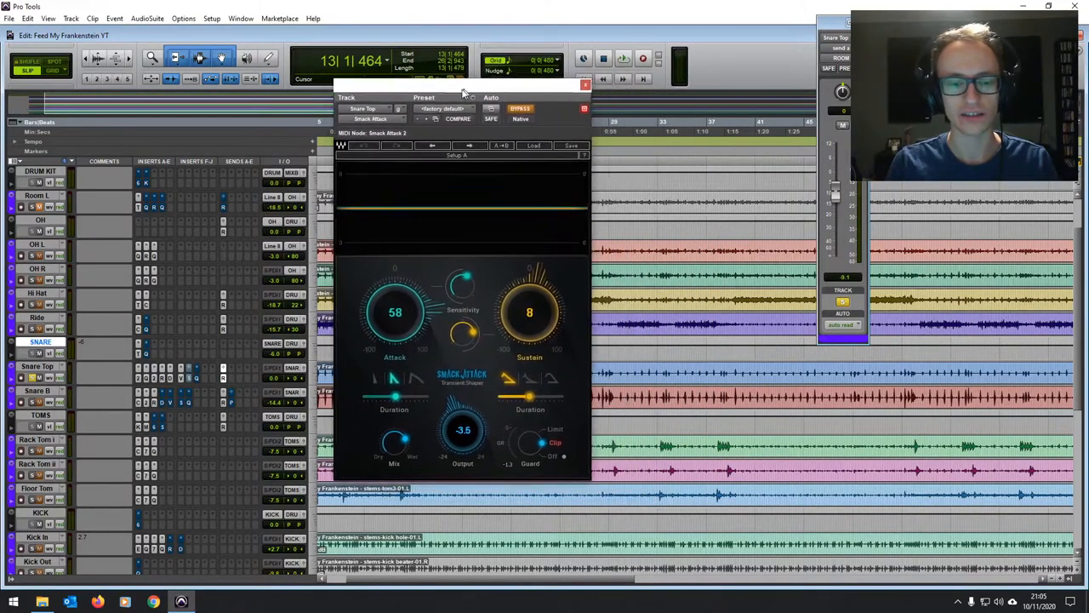
{"action": "left_click_drag", "start_coordinate": [464, 88], "coordinate": [707, 94]}
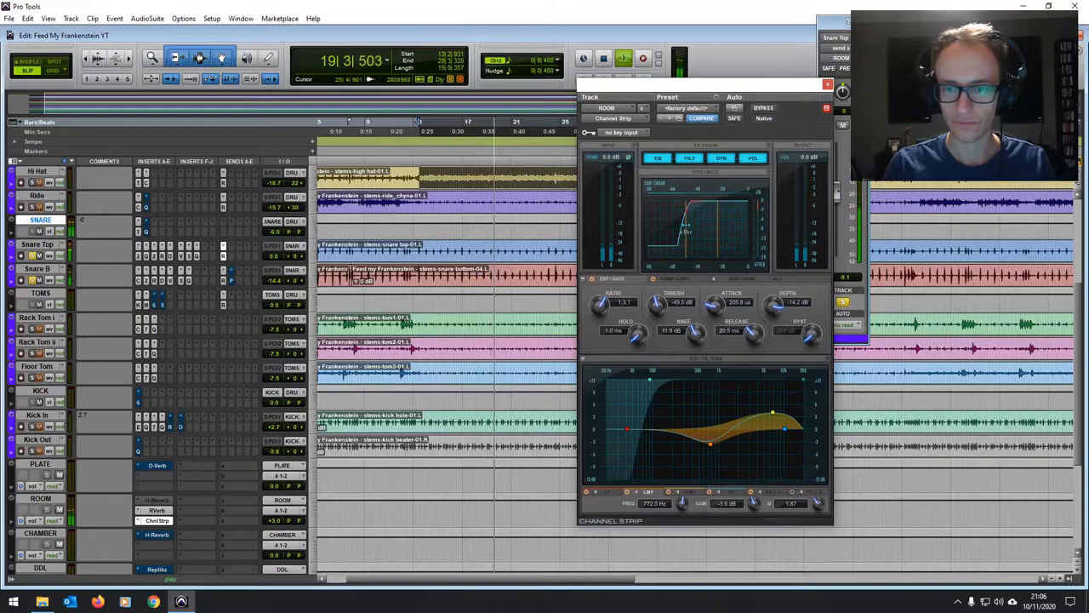
Open the Channel Strip insert on the ROOM reverb aux track
{"action": "left_click", "coordinate": [827, 84]}
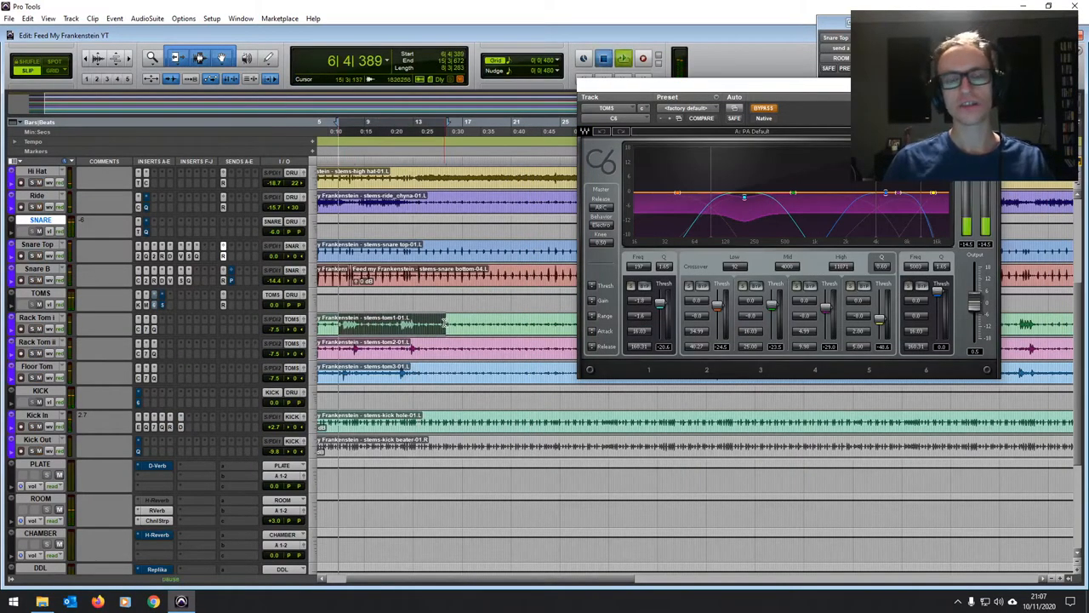
{"action": "left_click", "coordinate": [604, 58]}
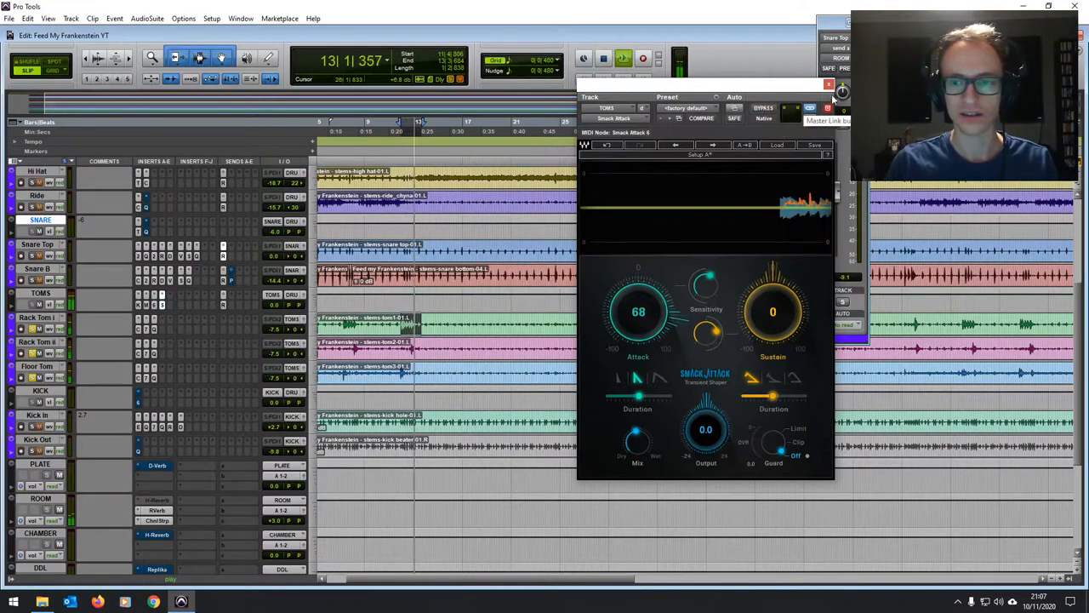
Open the Smack Attack transient shaper insert on the TOMS track
{"action": "left_click", "coordinate": [828, 85]}
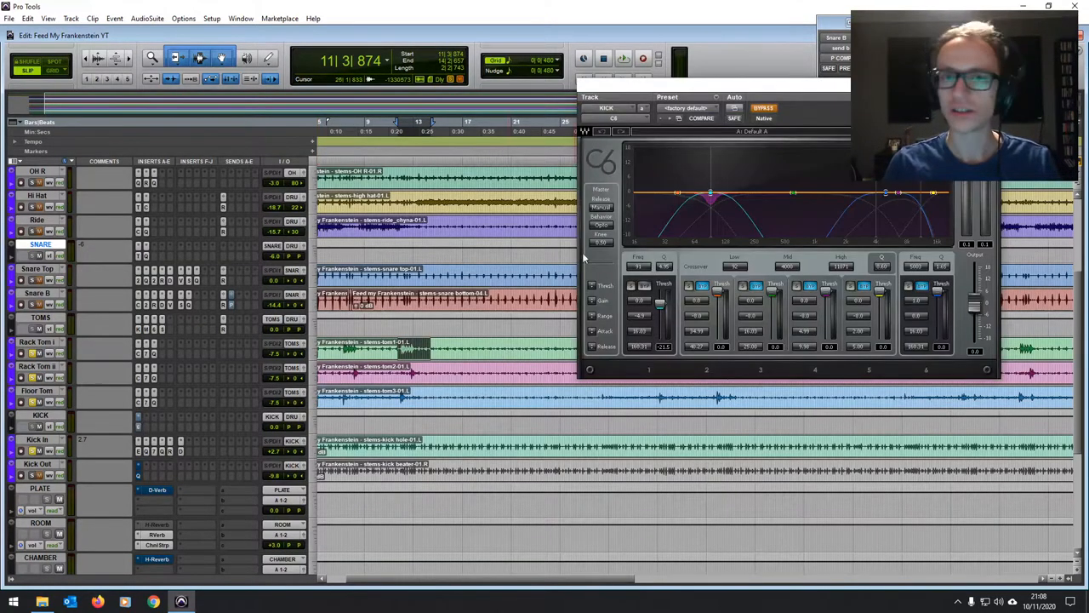
{"action": "mouse_move", "coordinate": [655, 283]}
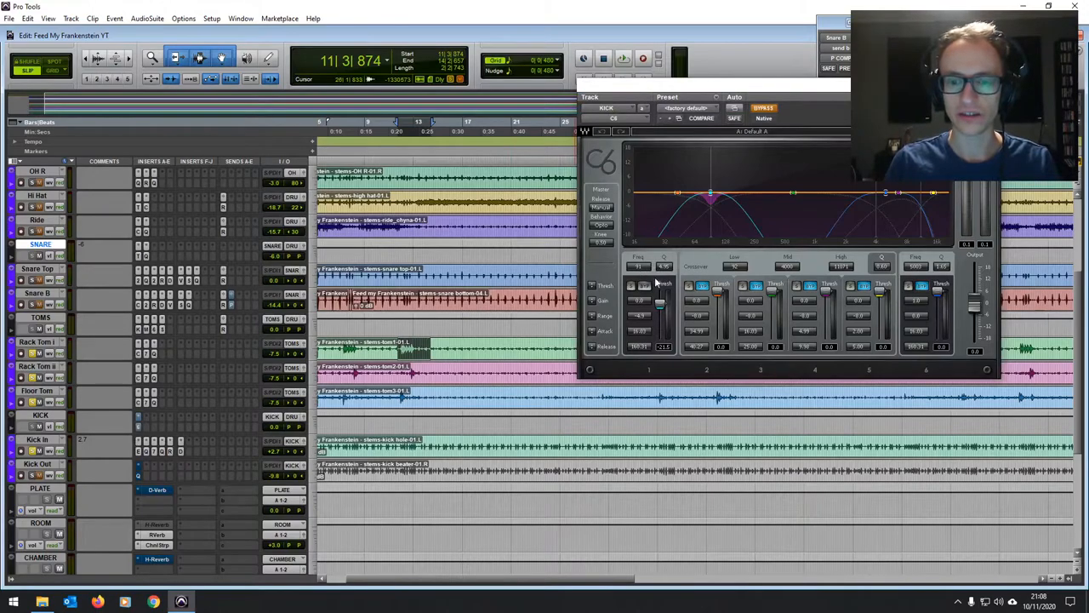